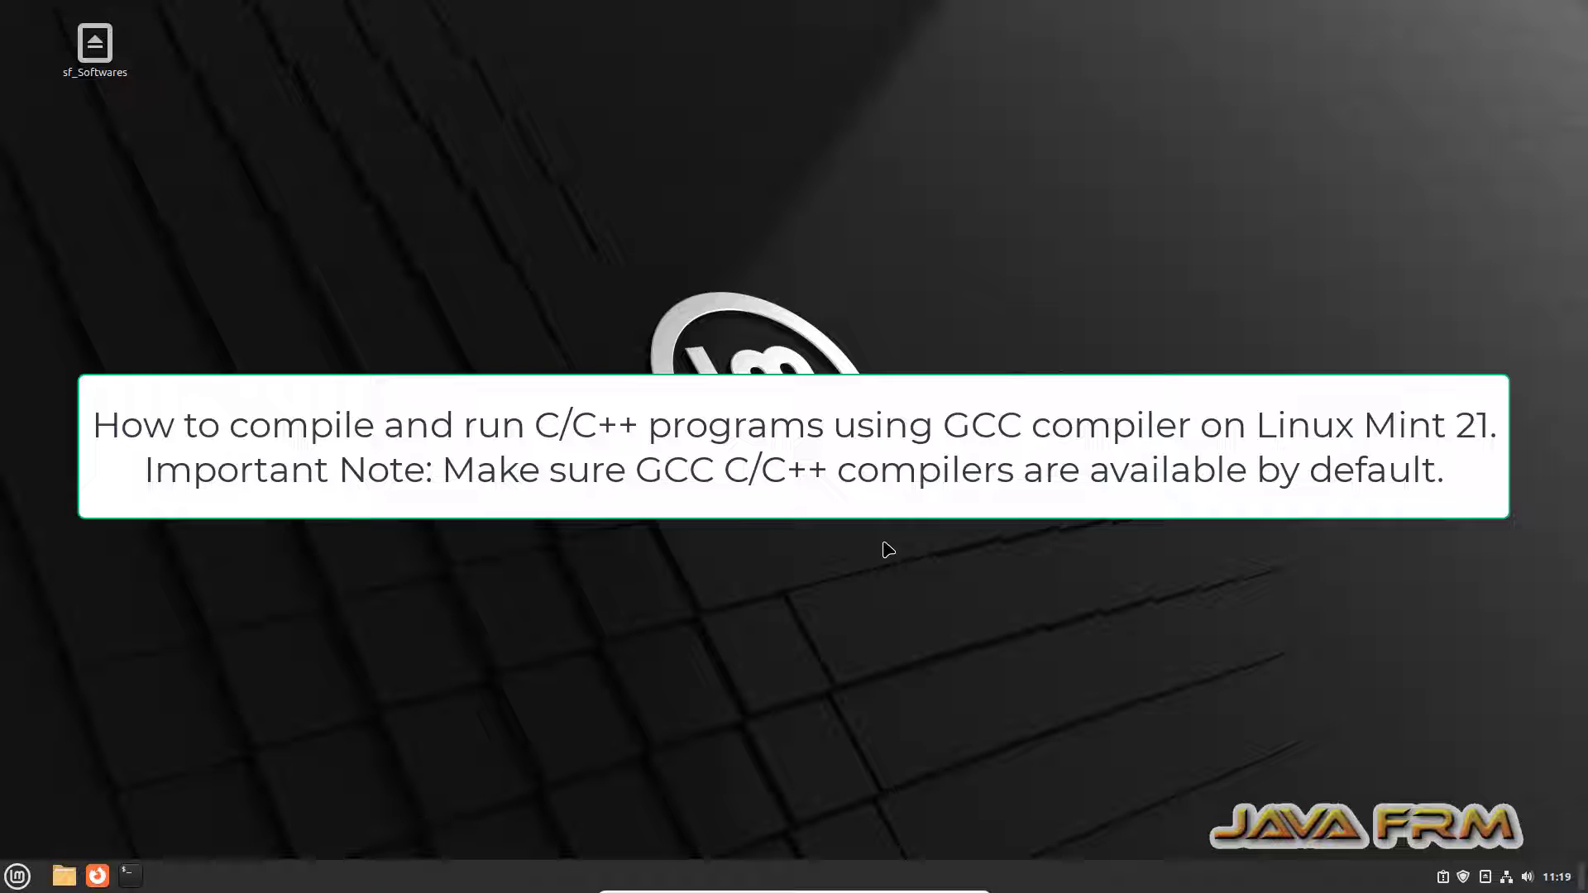
Launch a terminal from the taskbar and maximize it to fill the screen.
click(129, 875)
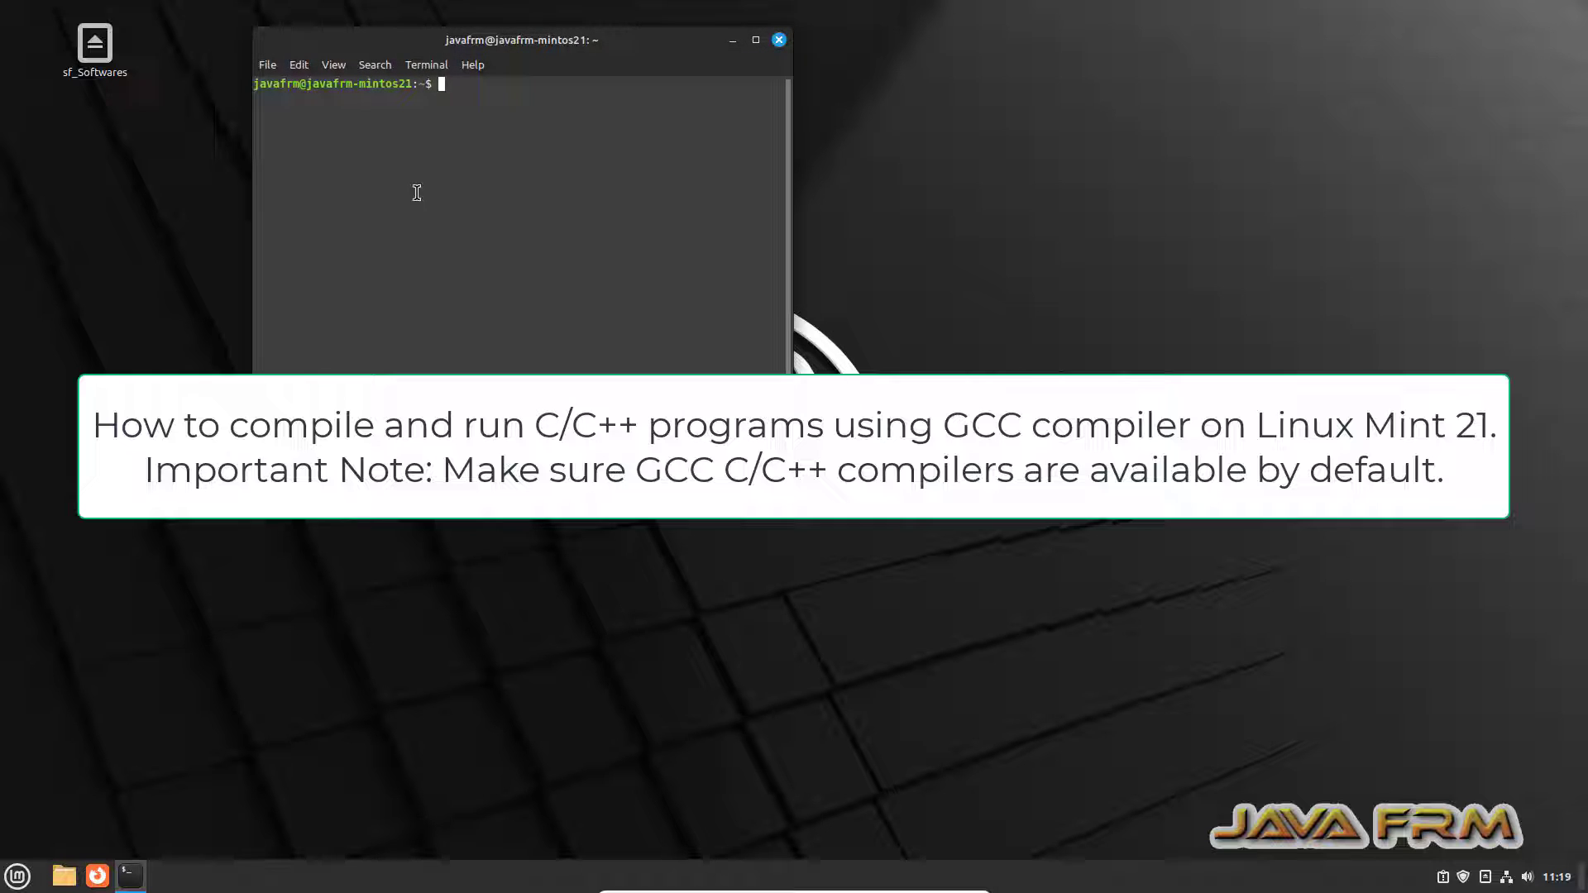
click(754, 40)
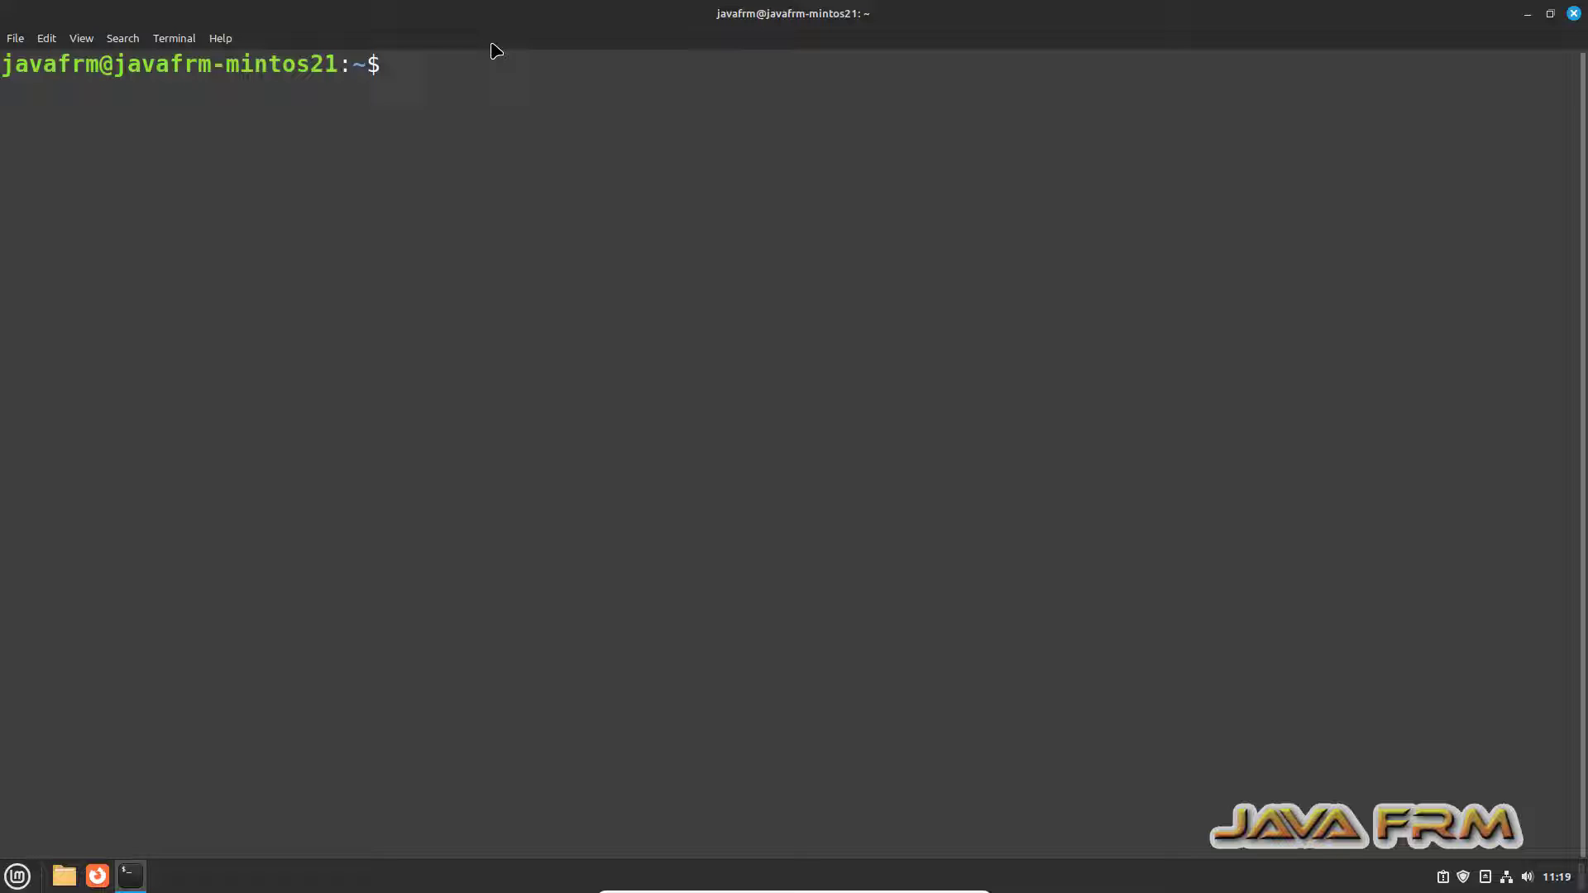
Query gcc --version and g++ --version (both 11.4.0), then clear the screen.
text(gcc)
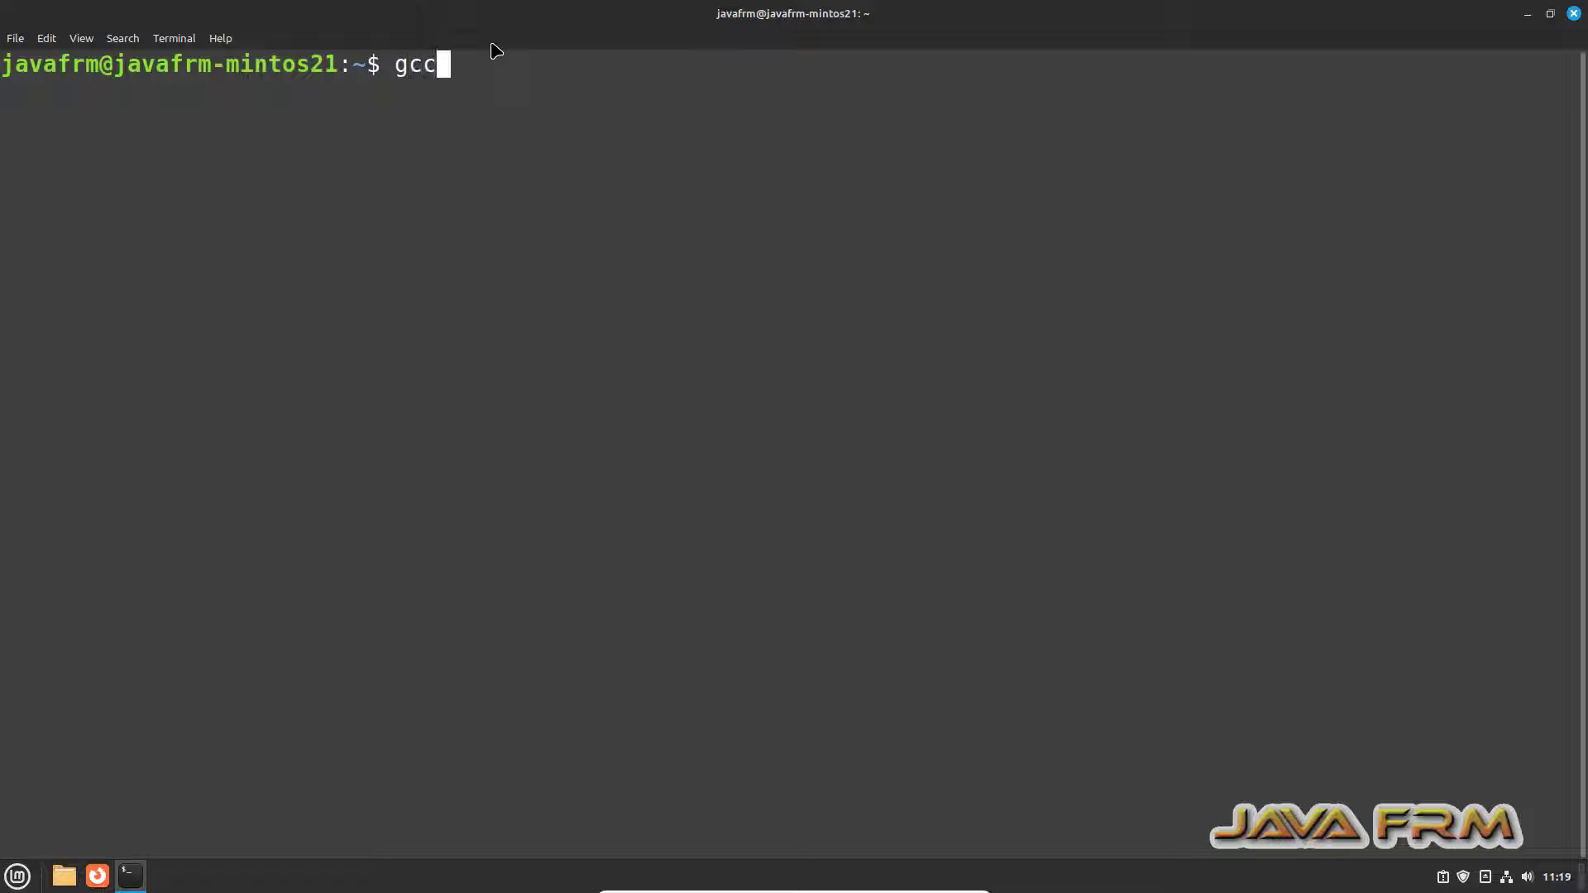
text(--versin)
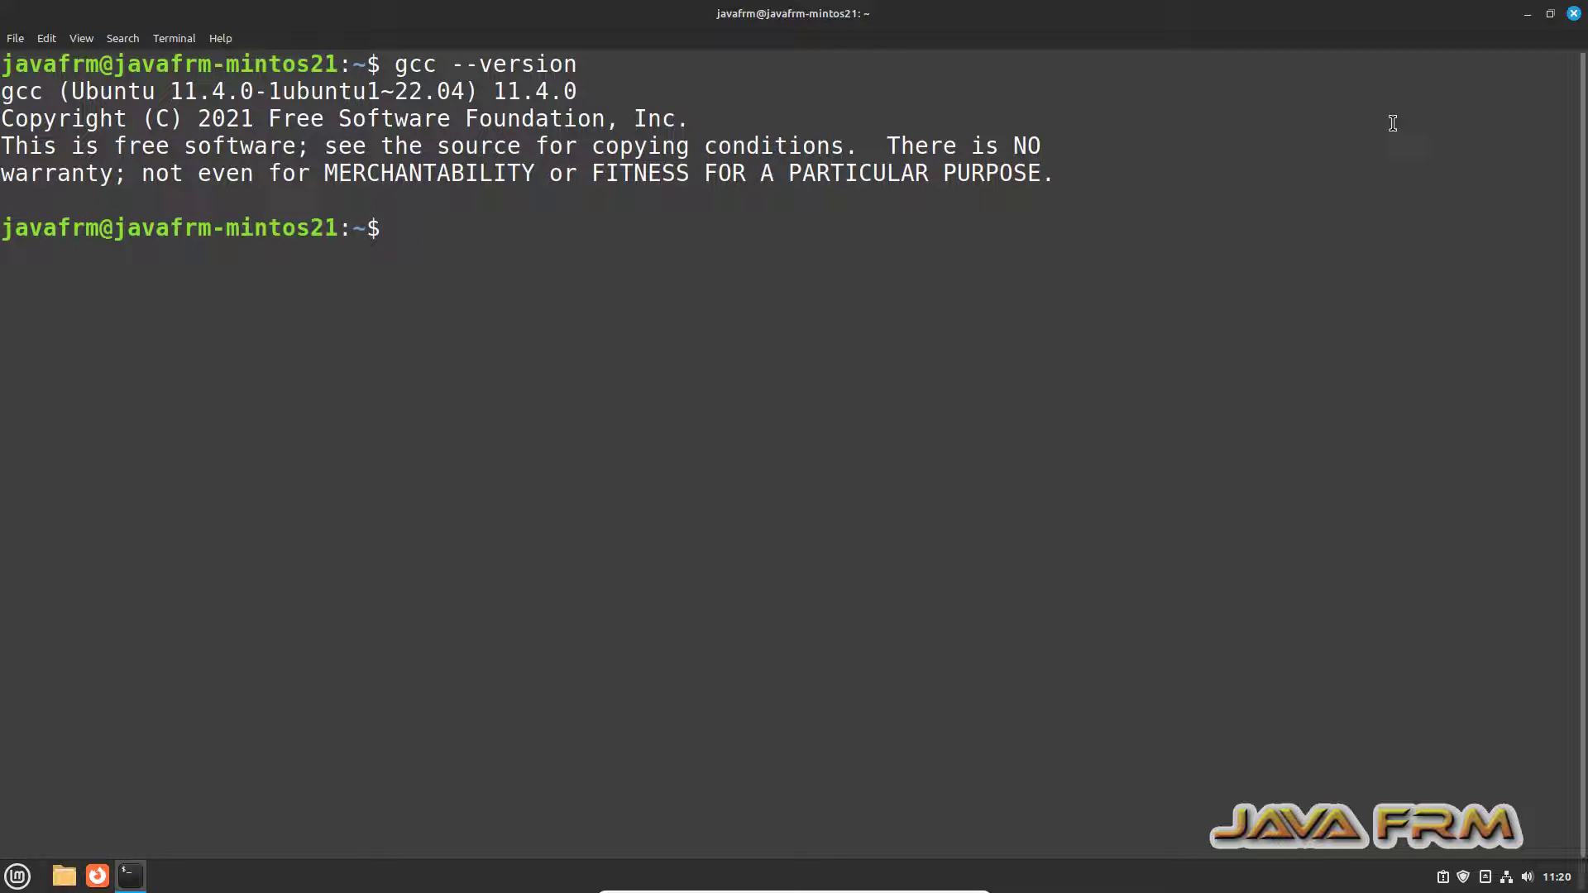
text(g++ --version)
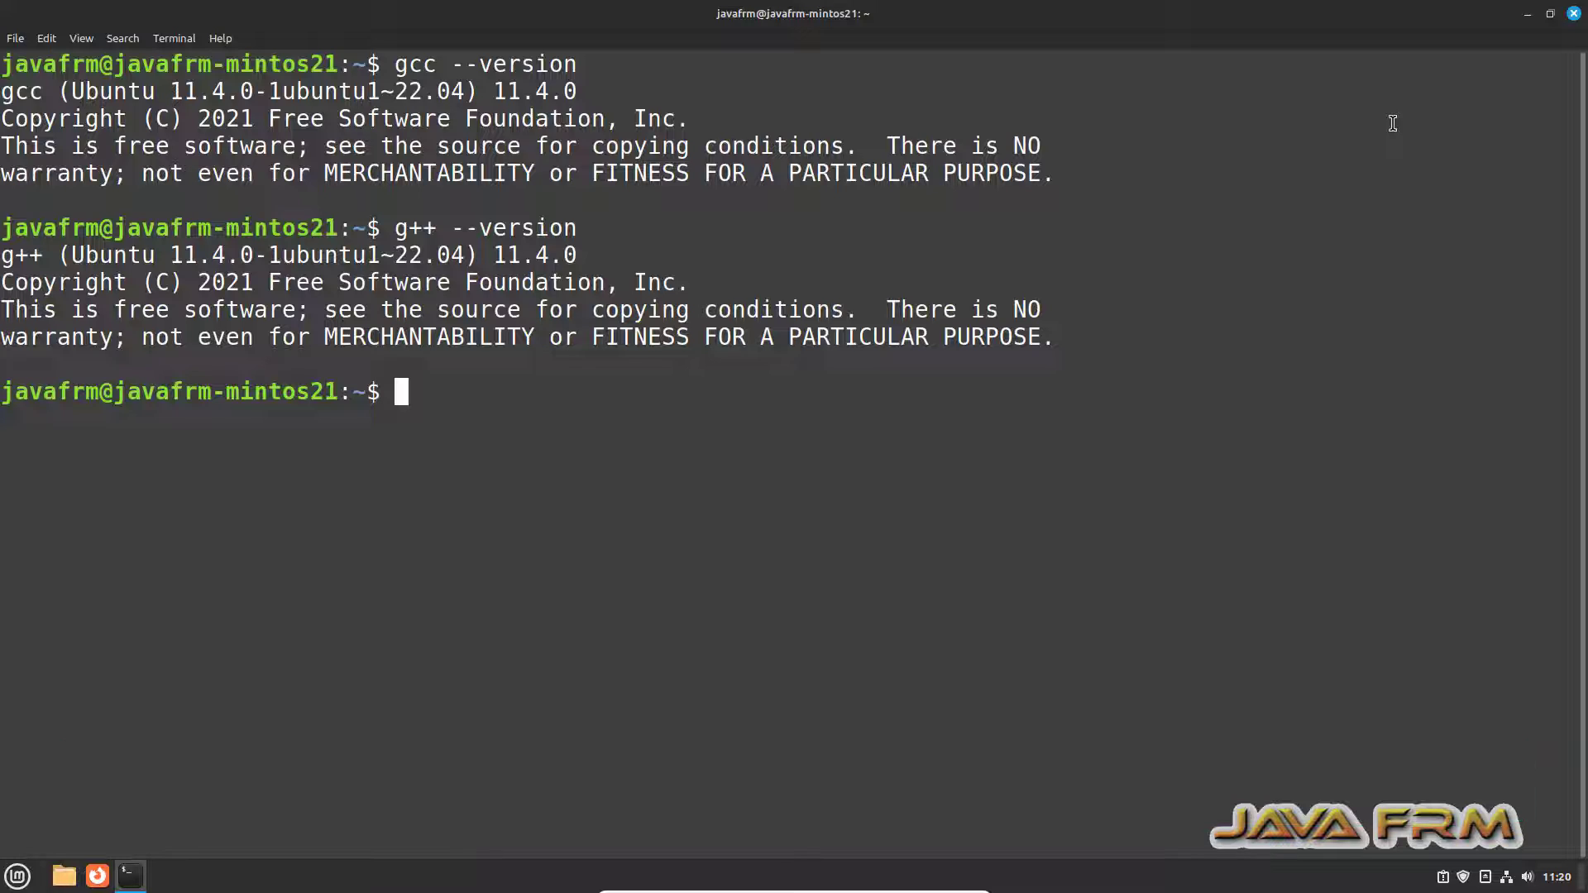
text(clear)
text(ls)
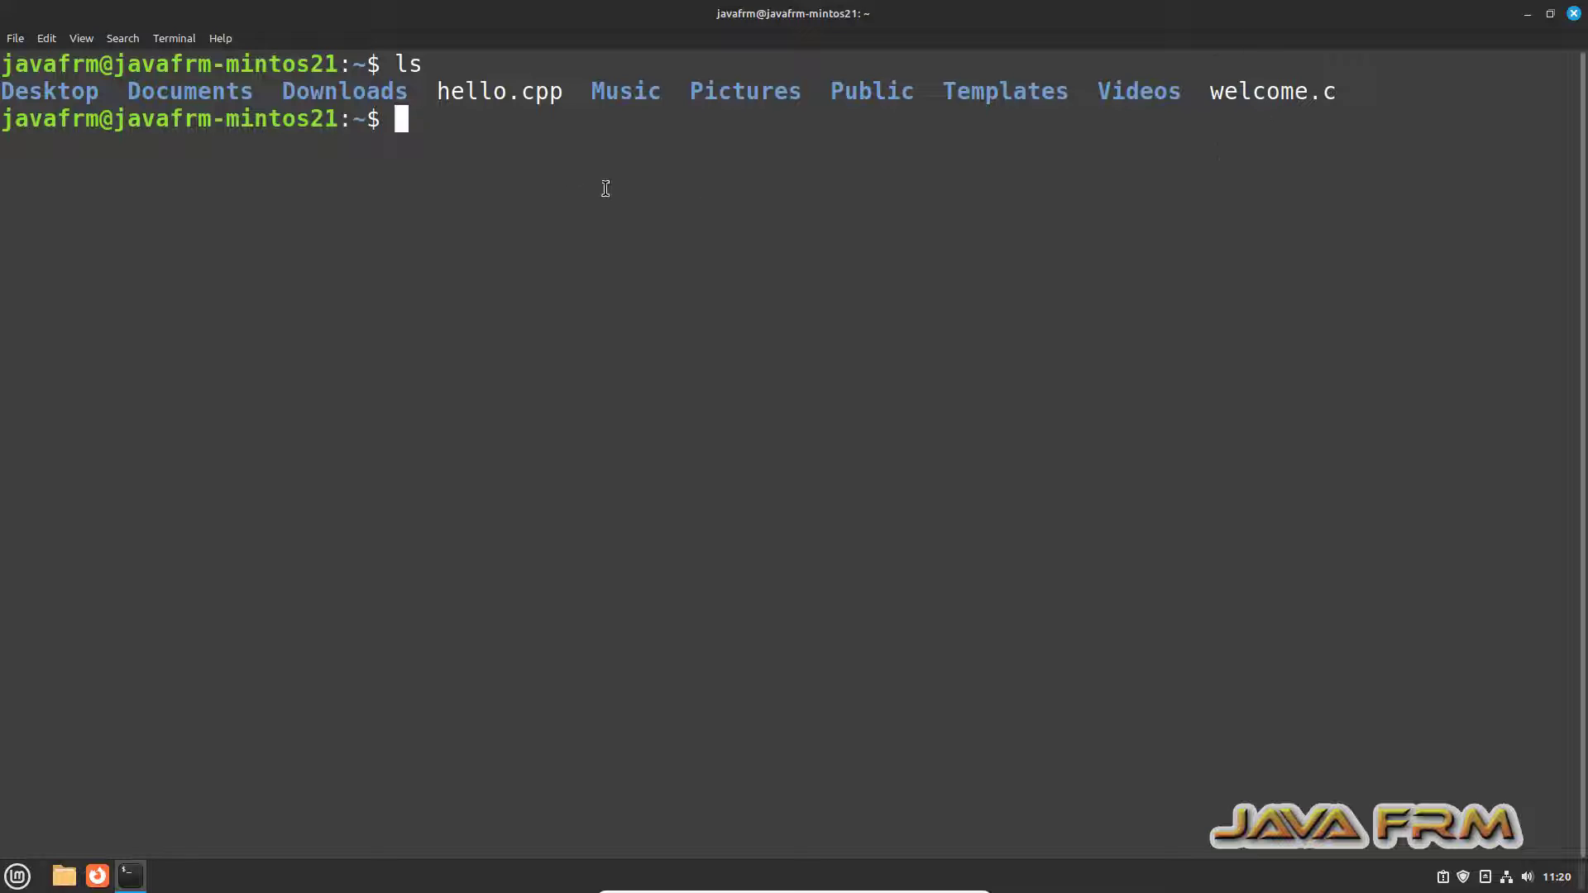
Show the home folder containing hello.cpp and welcome.c in the Nemo file manager.
double_click(498, 91)
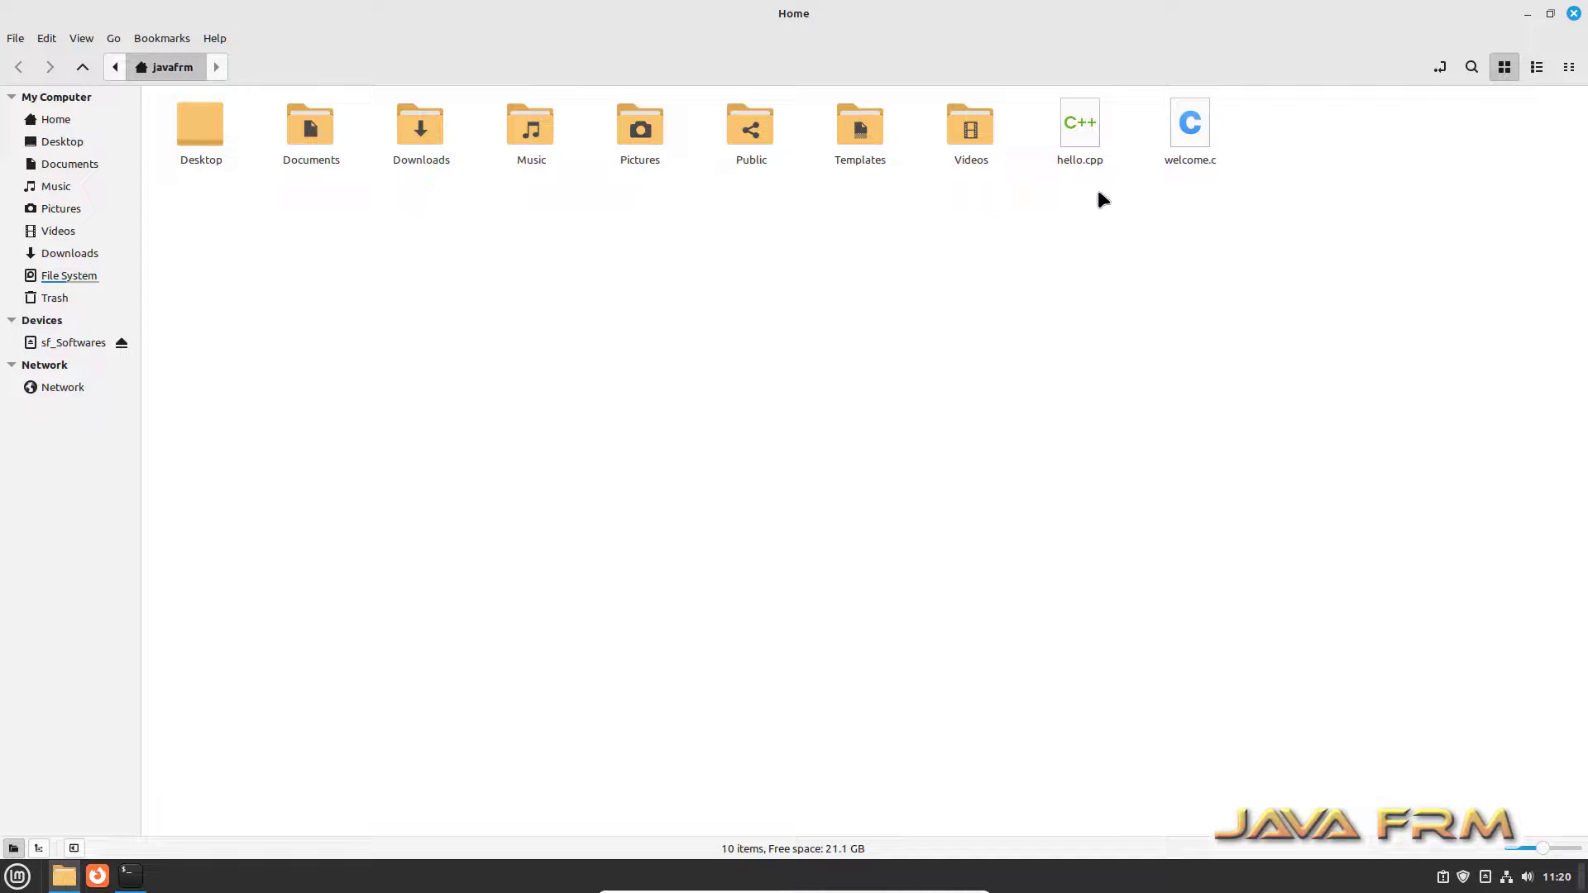
View the source of welcome.c and hello.cpp in the text editor, then return to the terminal.
click(1190, 127)
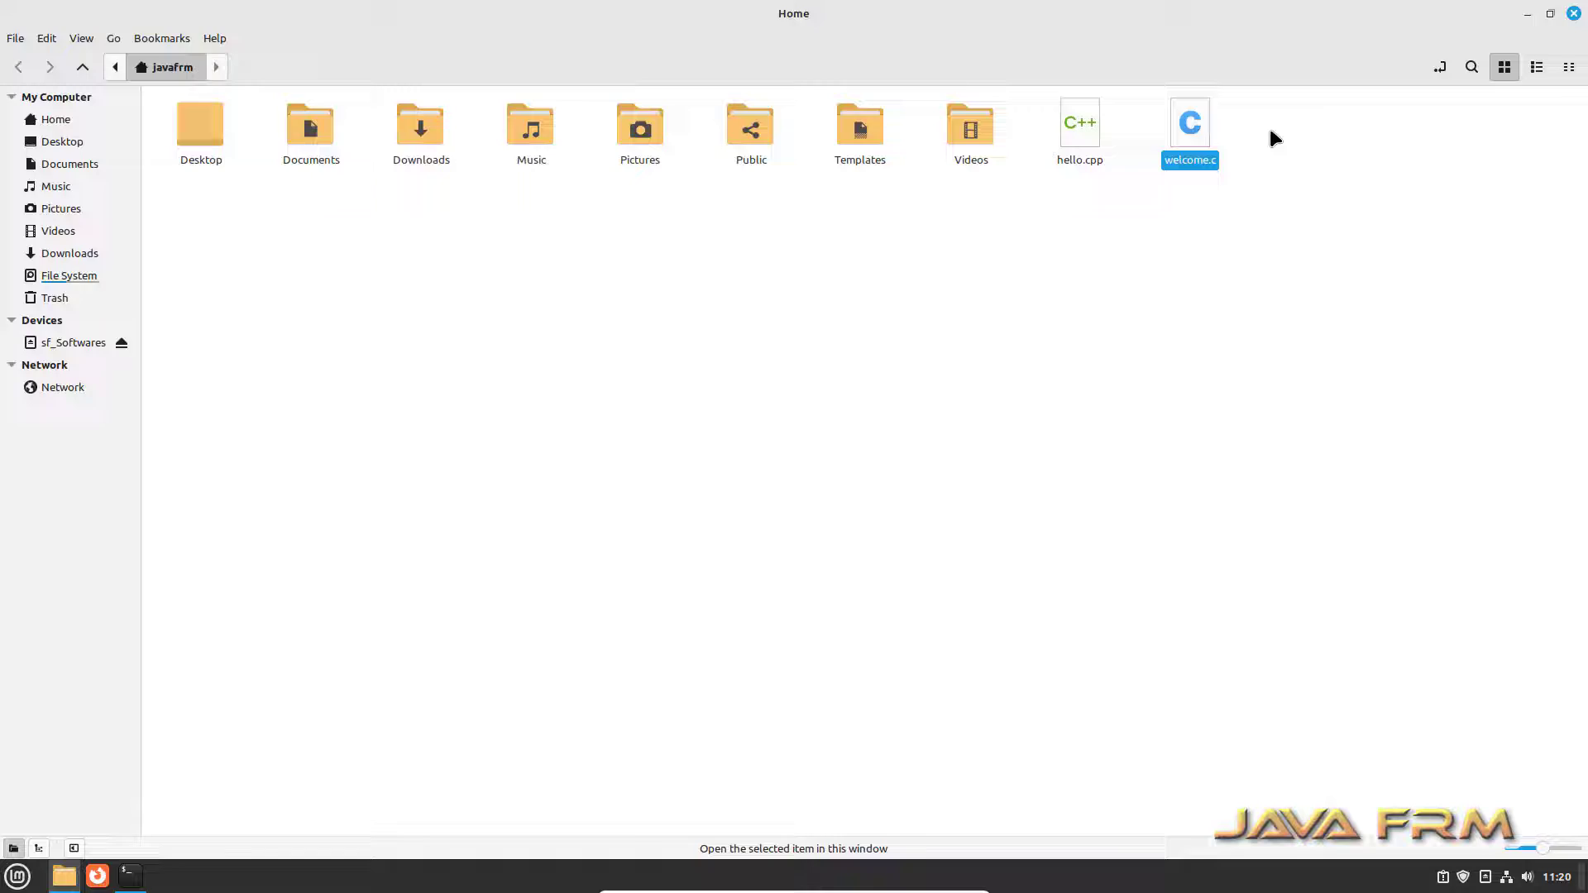
double_click(1190, 124)
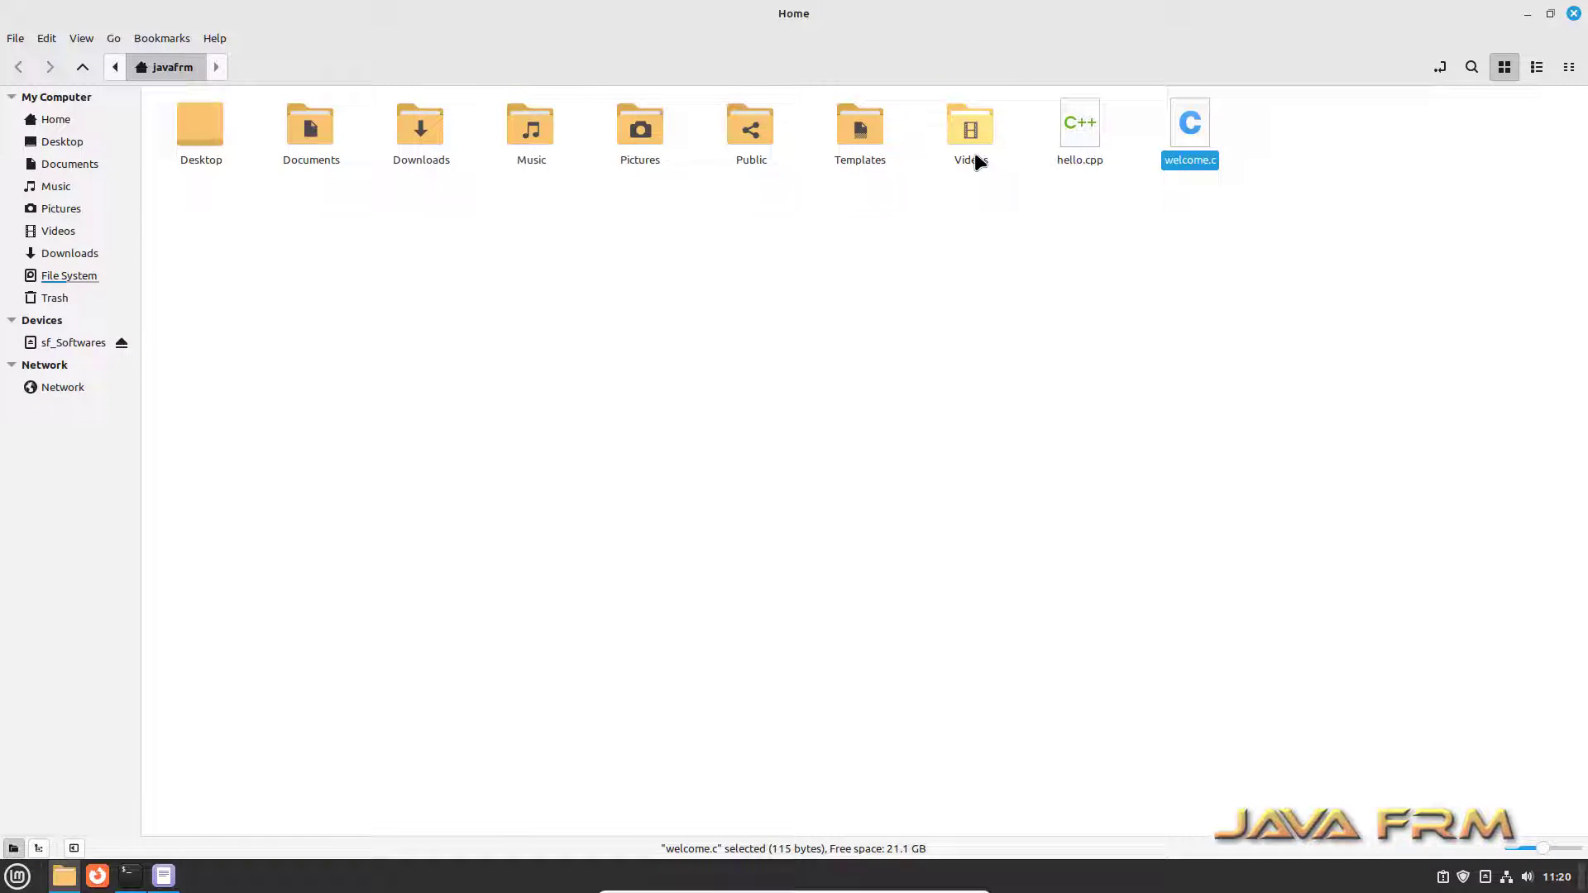
double_click(1079, 127)
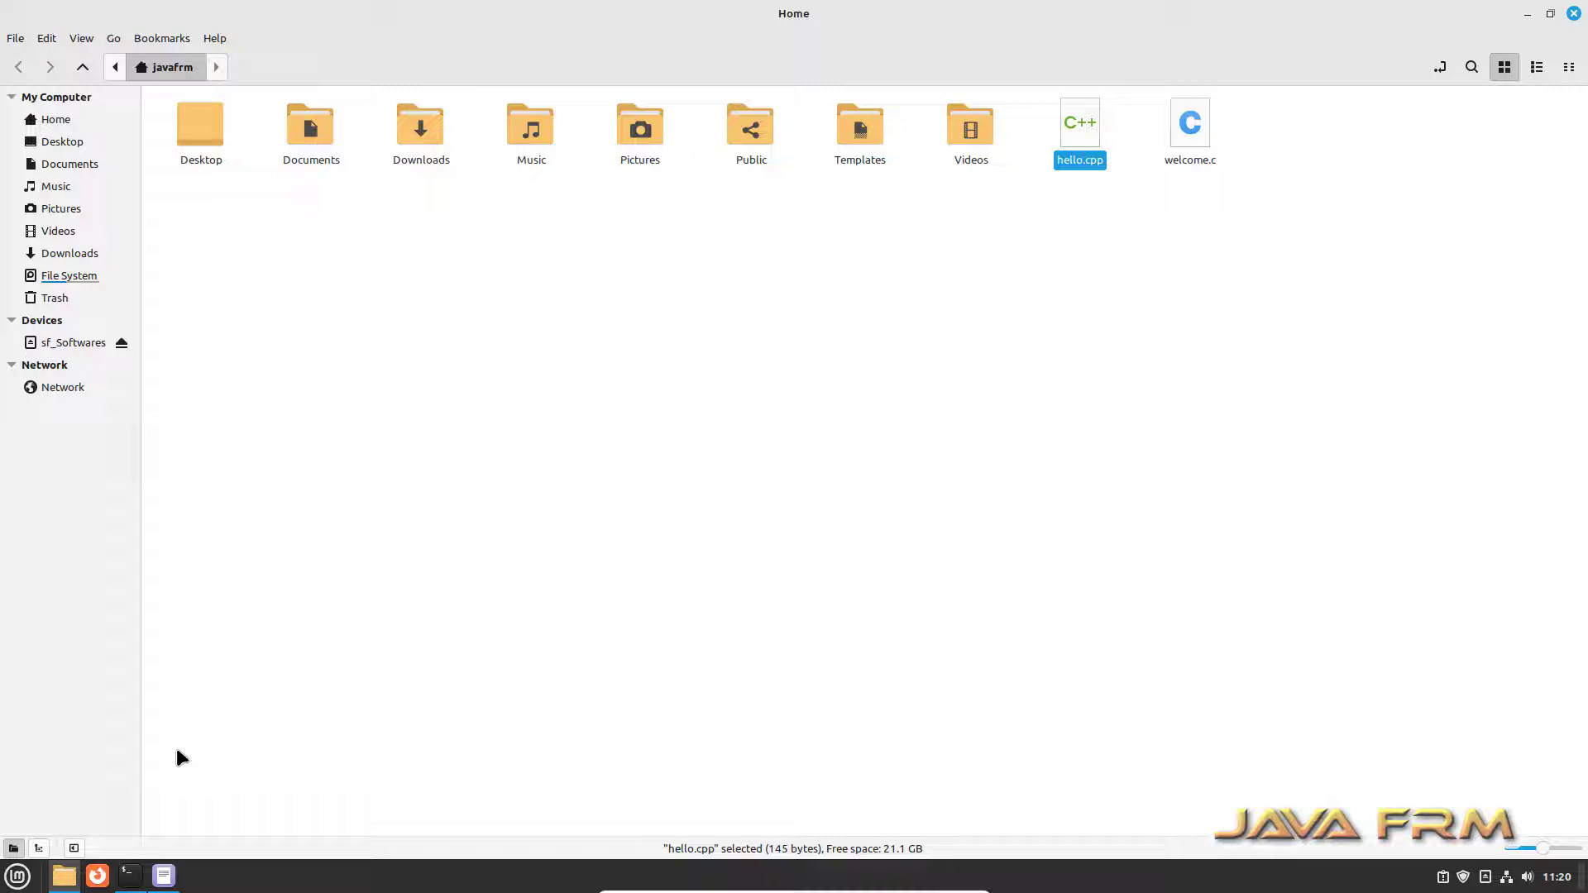
click(129, 875)
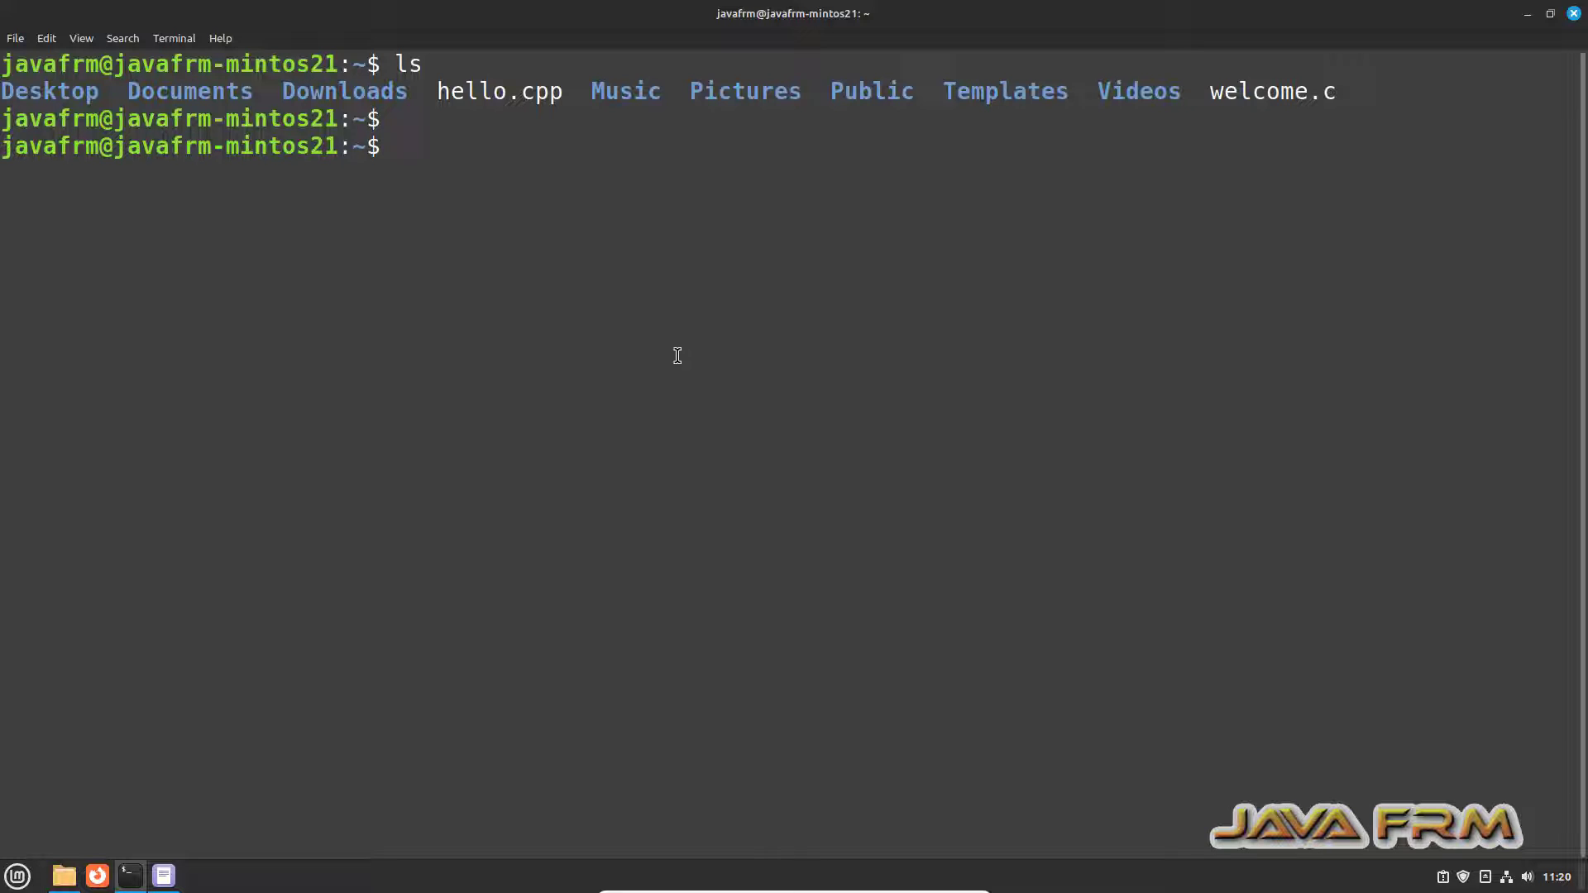
Compile welcome.c into the welcome executable with gcc welcome.c -o welcome.
text(gcc wel)
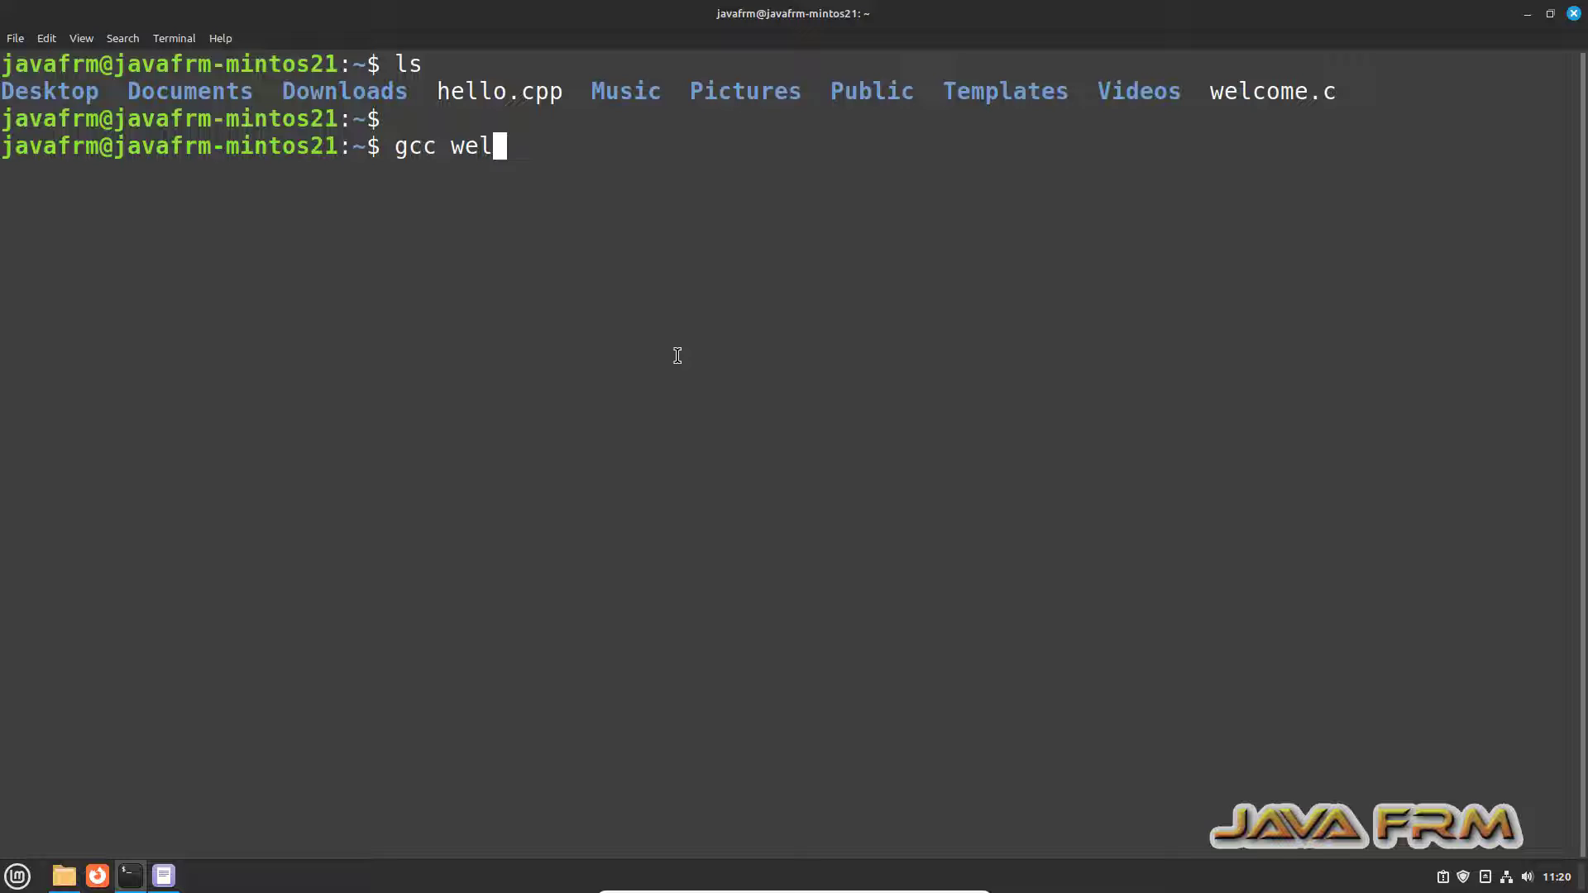
text(come.c -o)
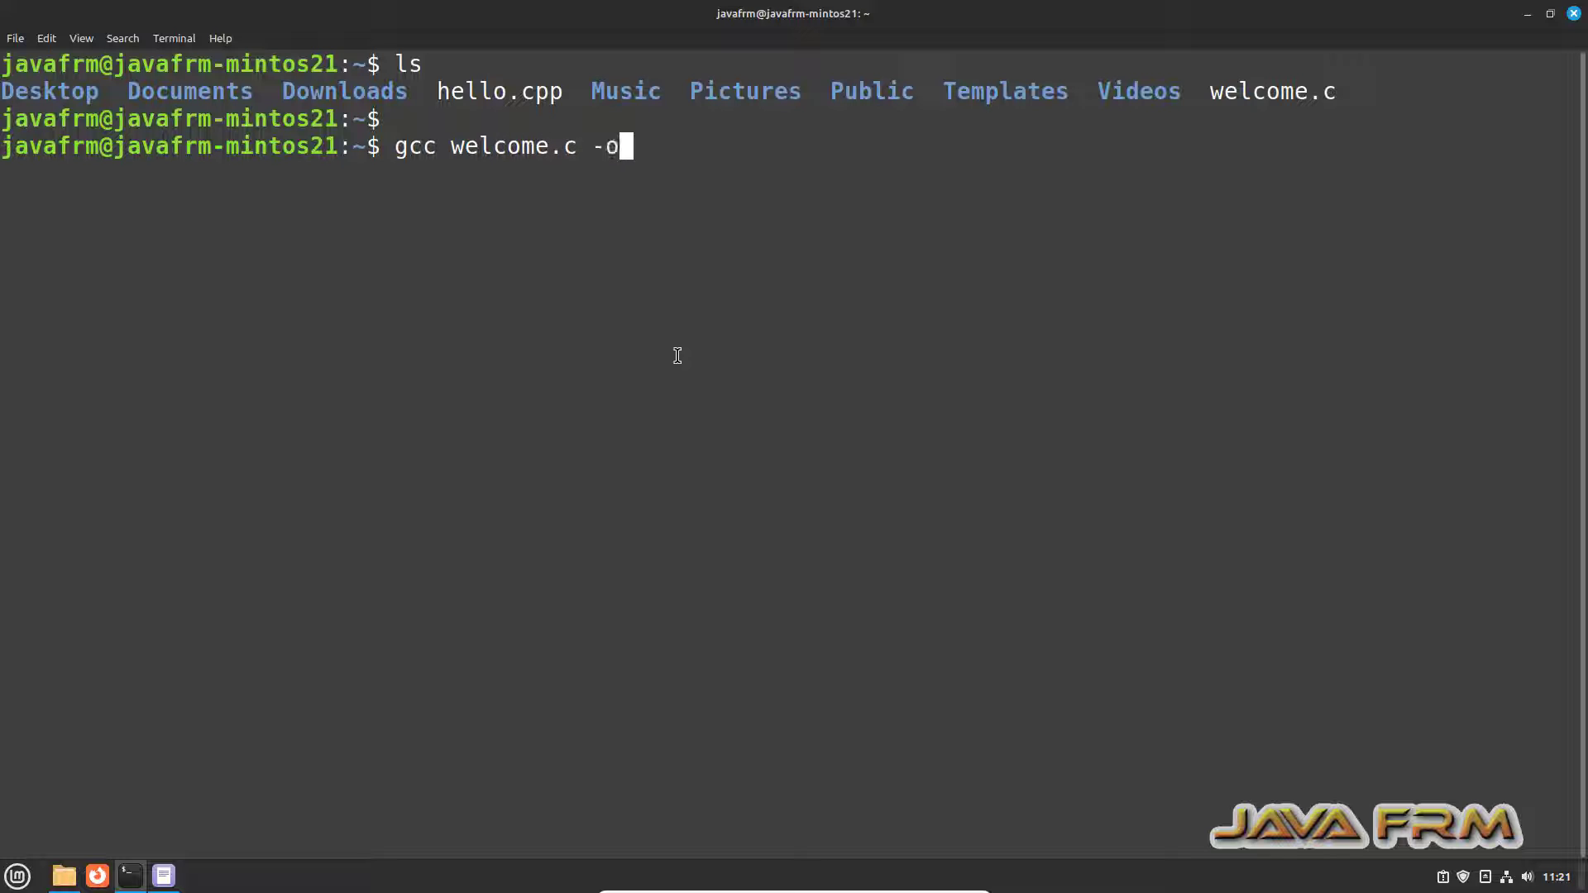
text(welcome)
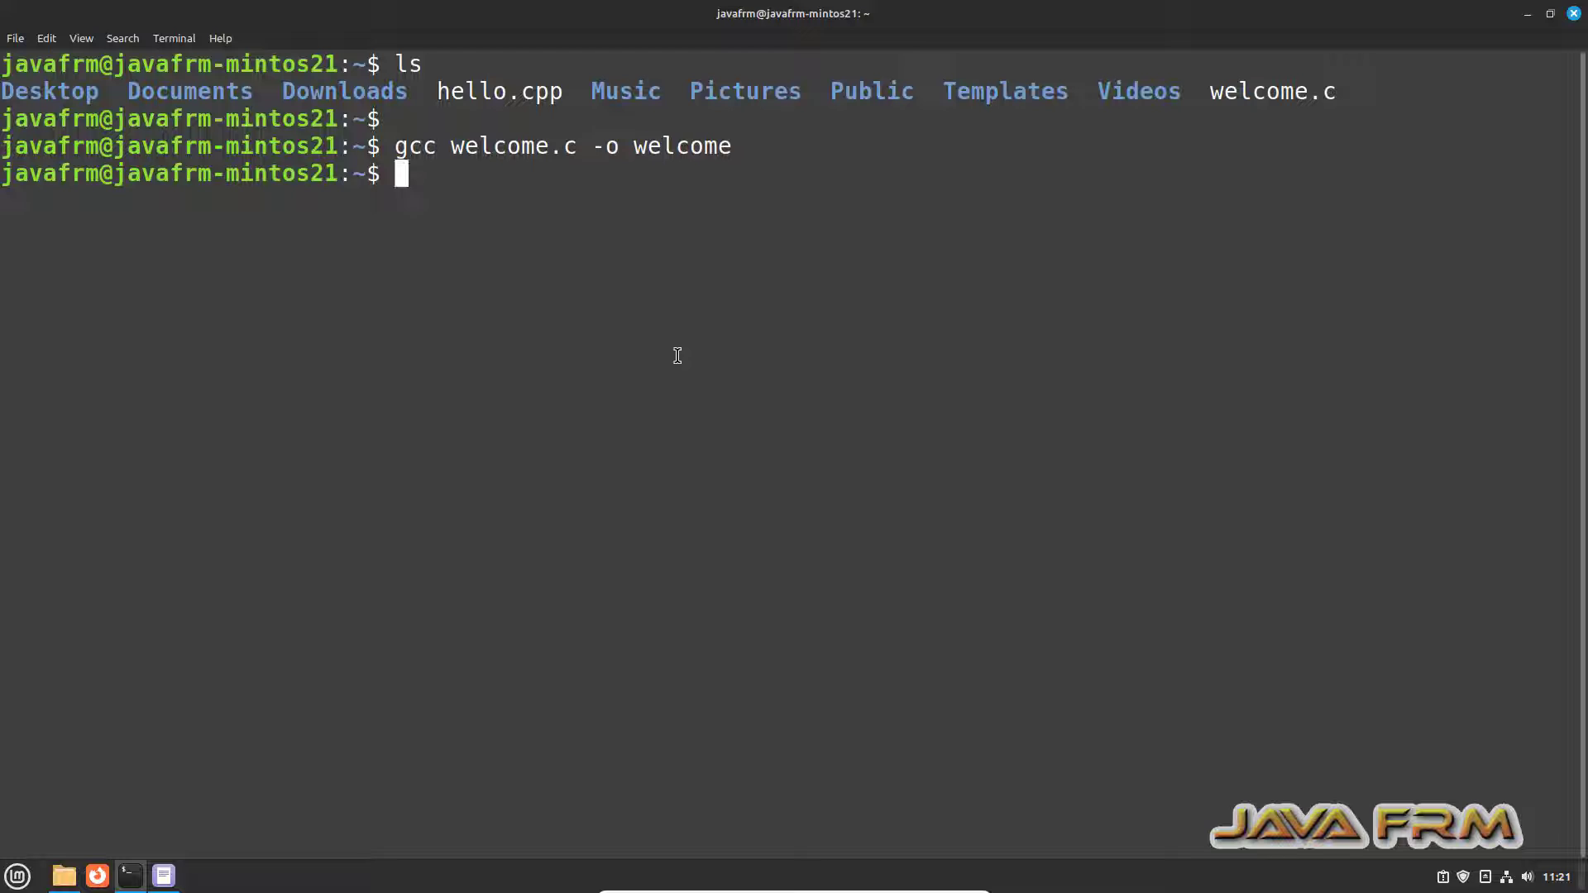
Run ./welcome to print the Welcome to C greeting, then start the g++ command.
text(./)
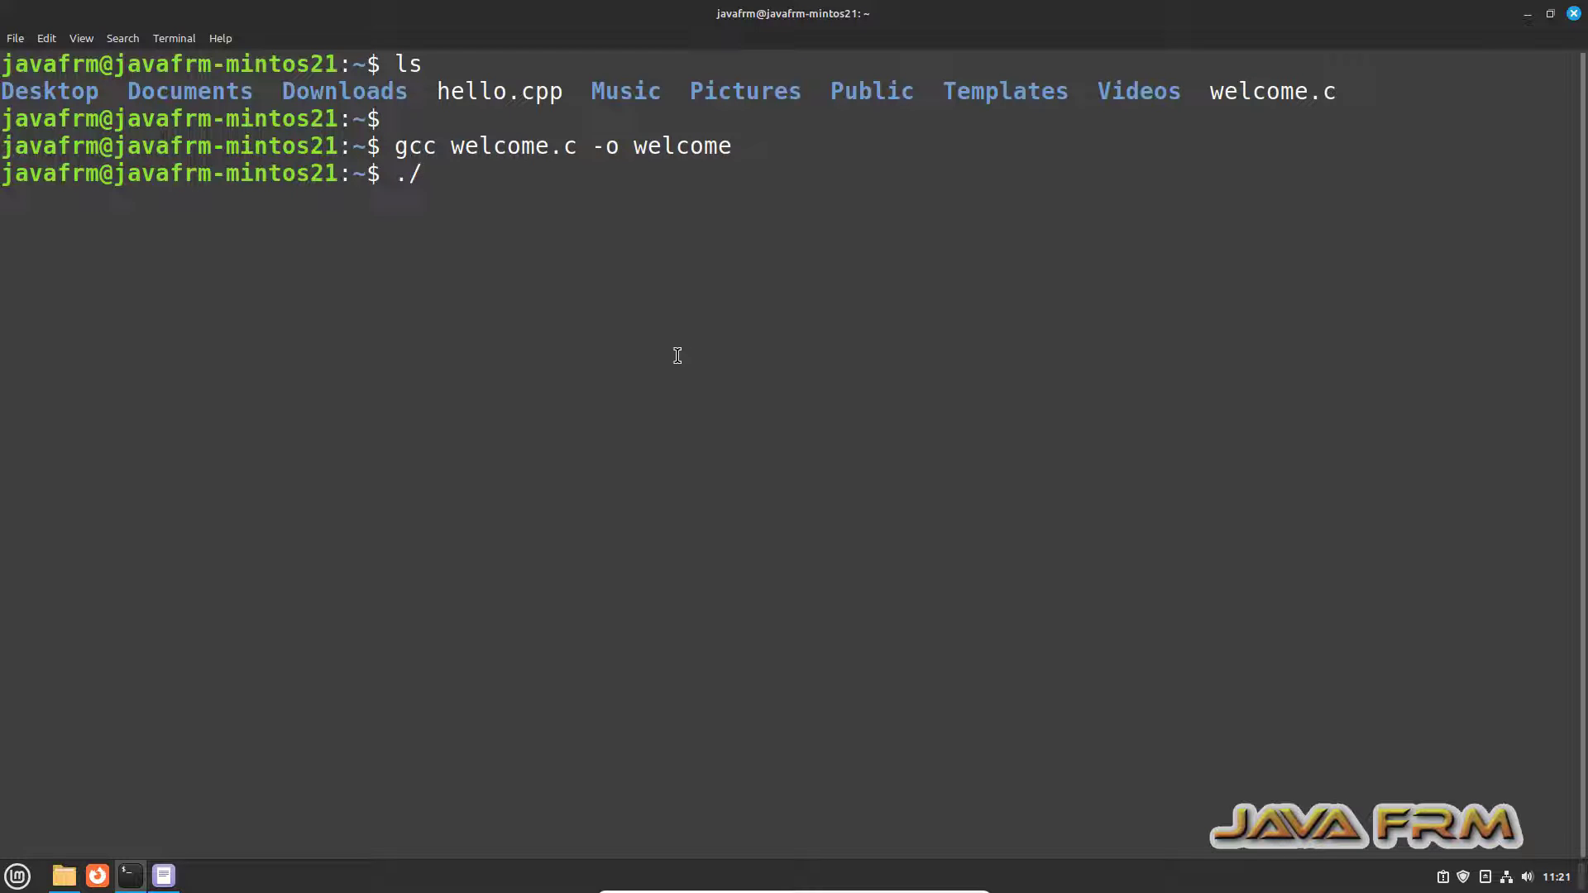
text(welcome)
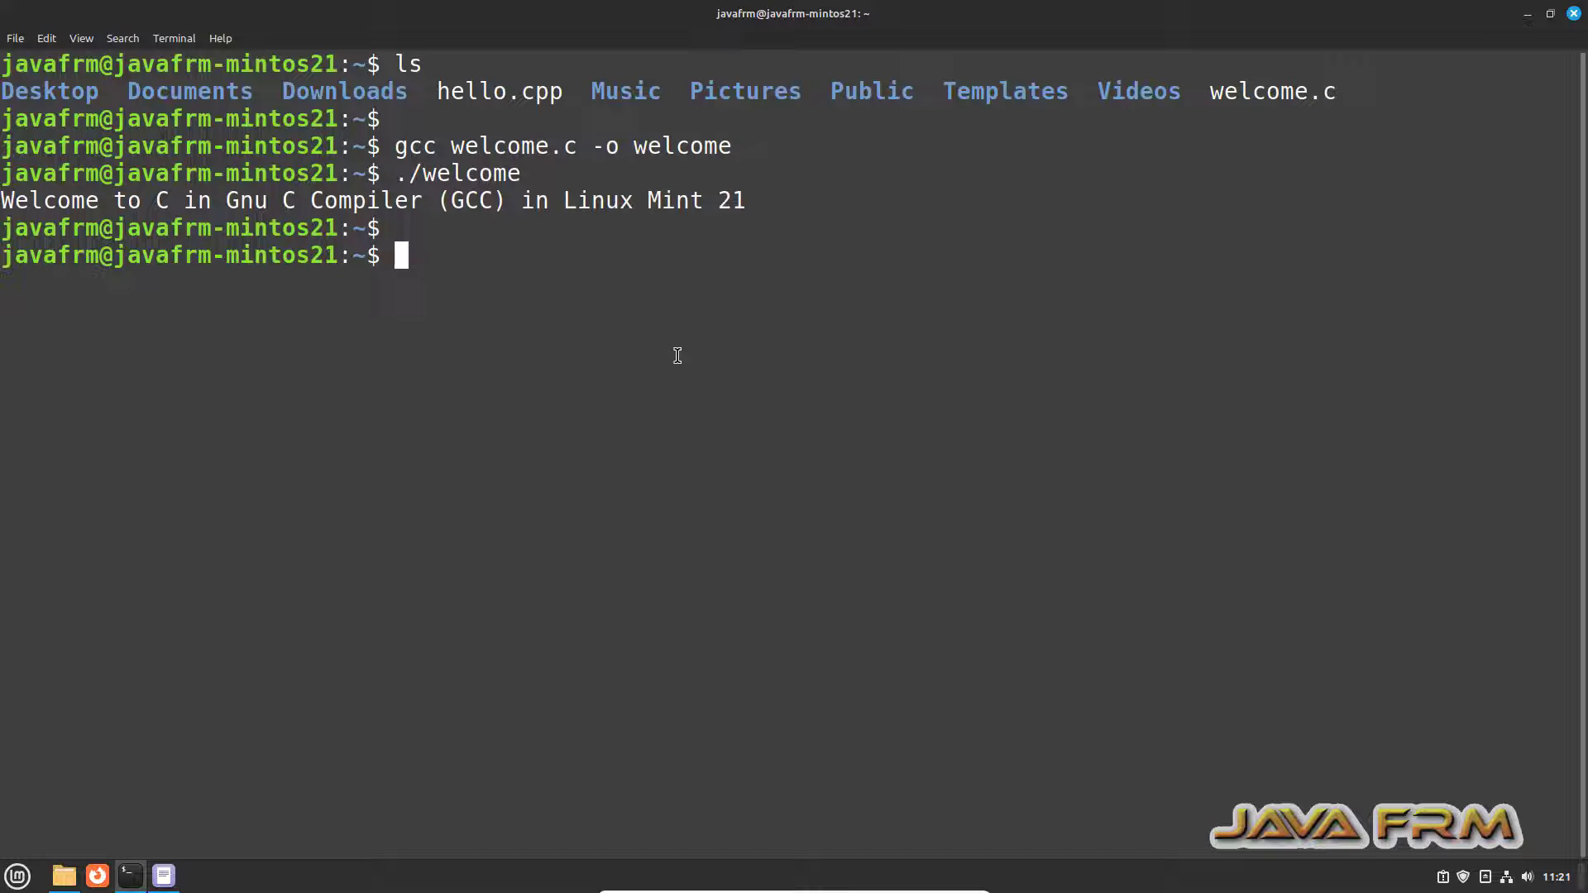
text(g++ hello.cpp -o hello)
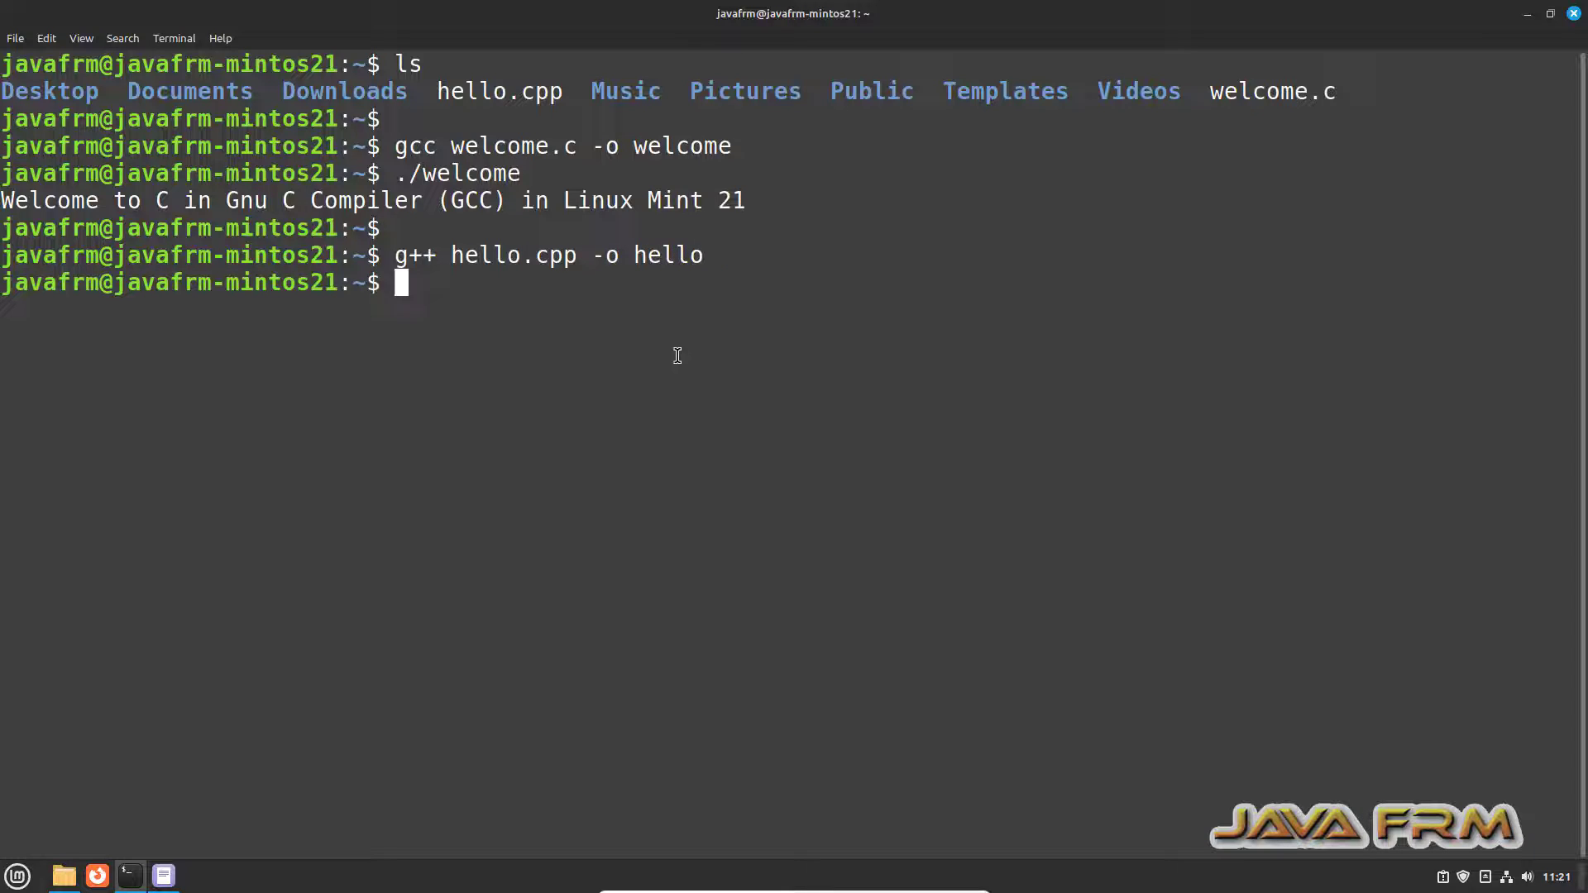
Run ./hello to print the Welcome to C++ in Gnu C++ Compiler greeting.
text(./hello)
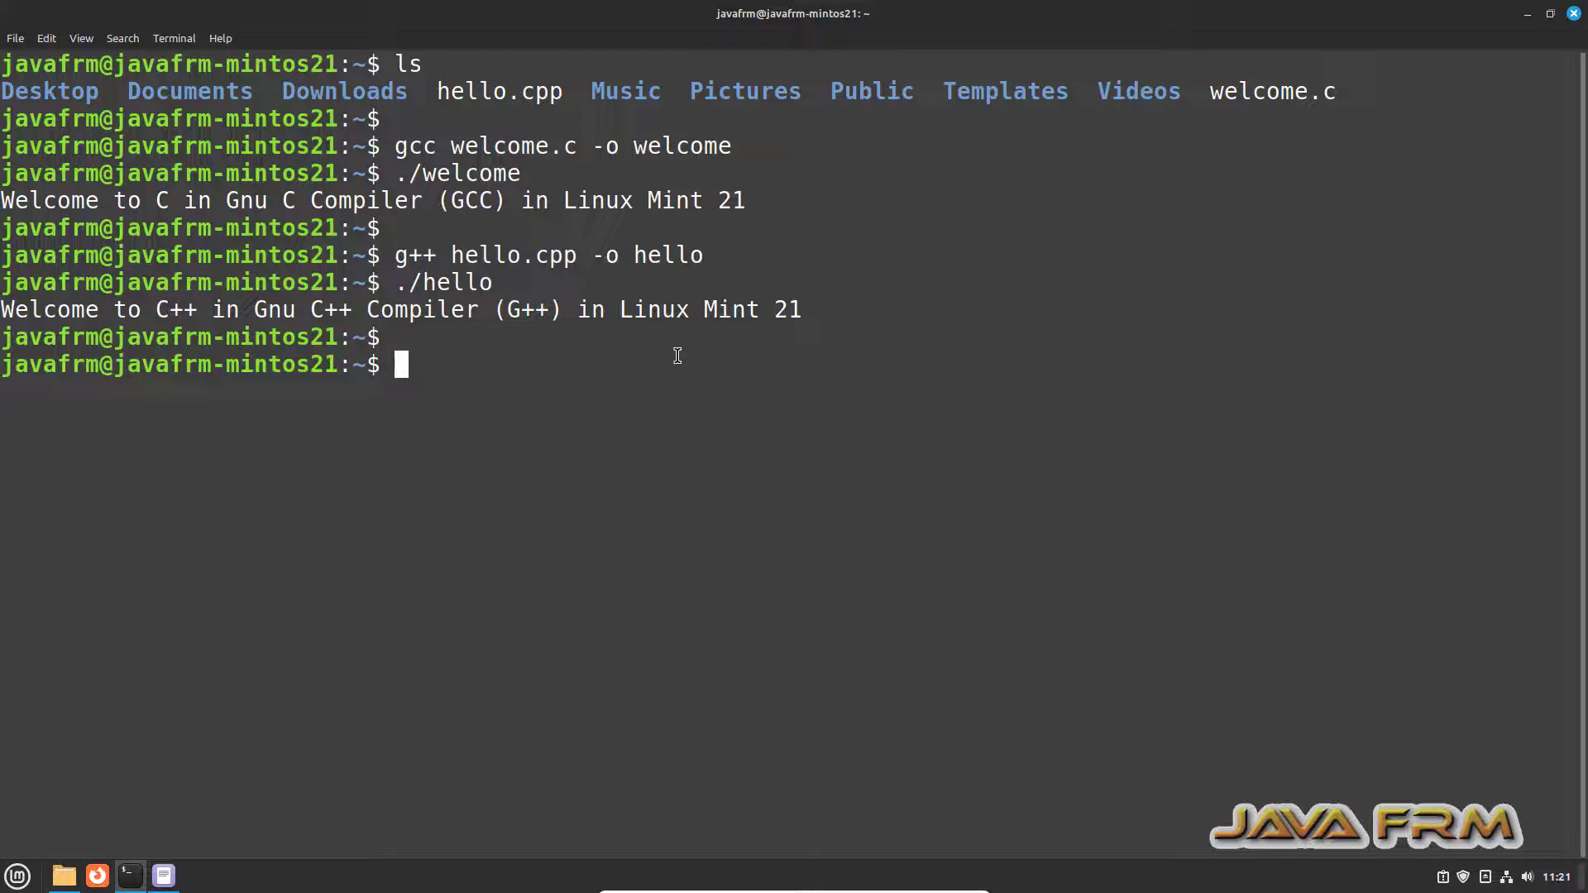
Recompile with the -H flag so every included header is listed by nesting depth, and review the list.
key(ctrl+l)
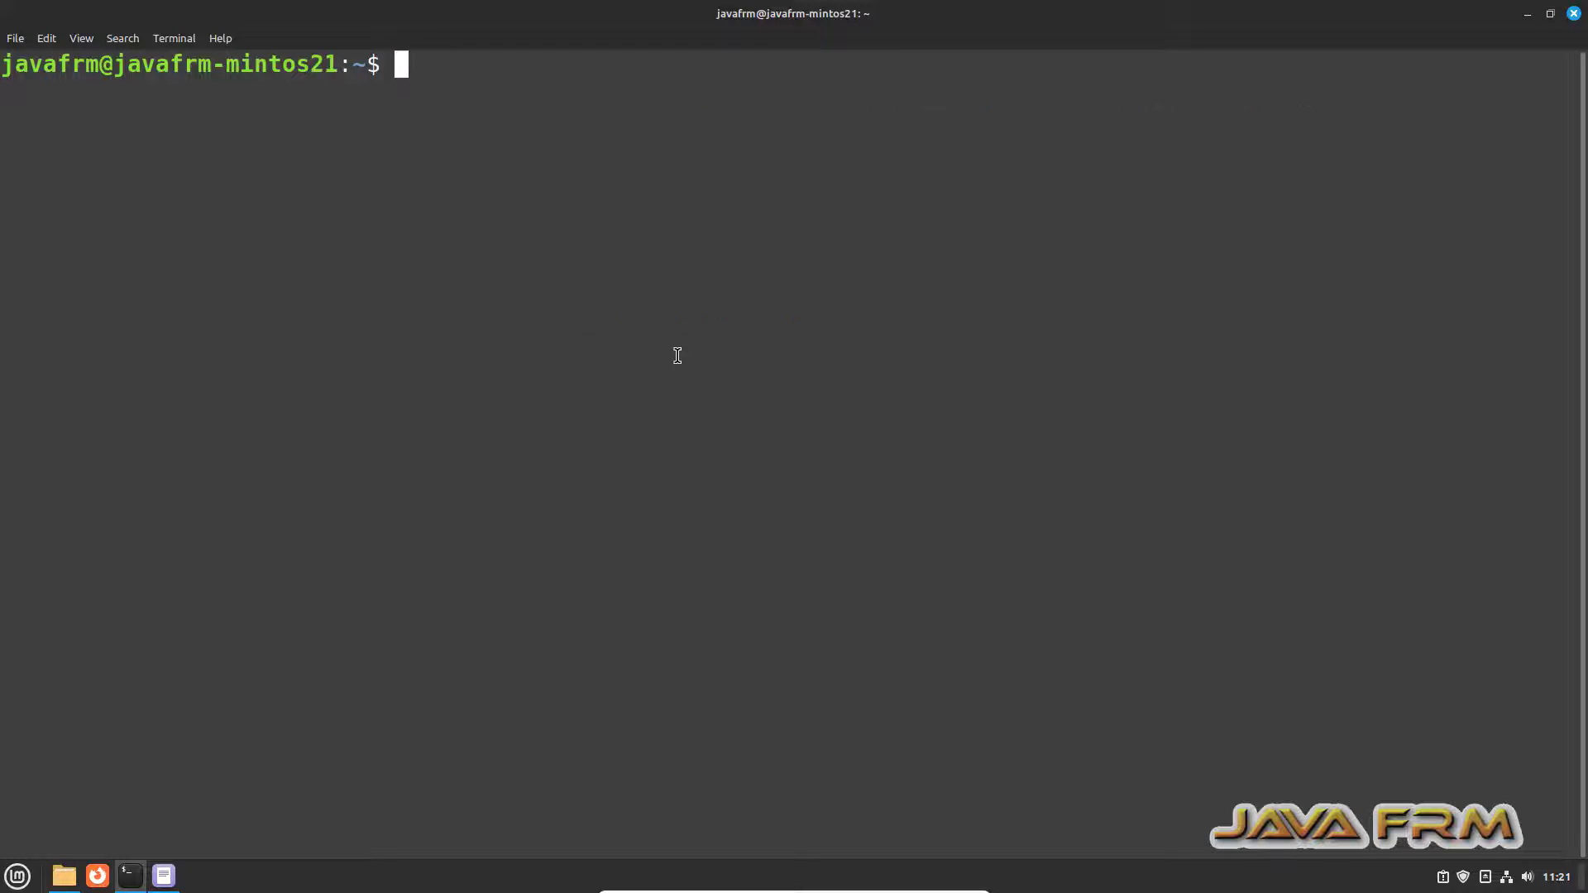
text(g++ hello.cpp -o hello)
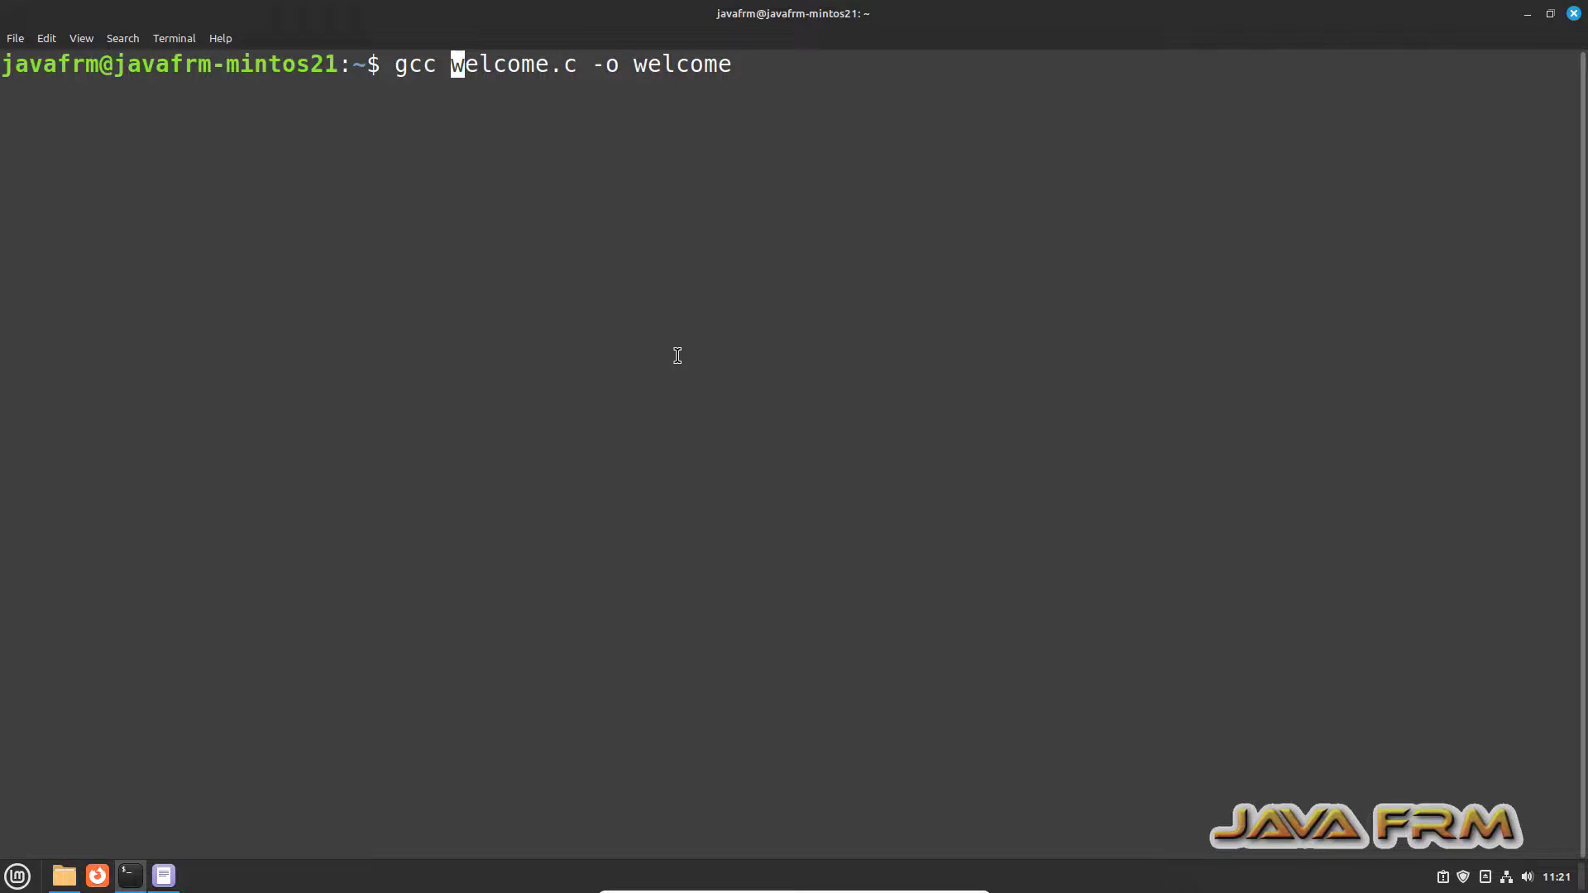
text(-H)
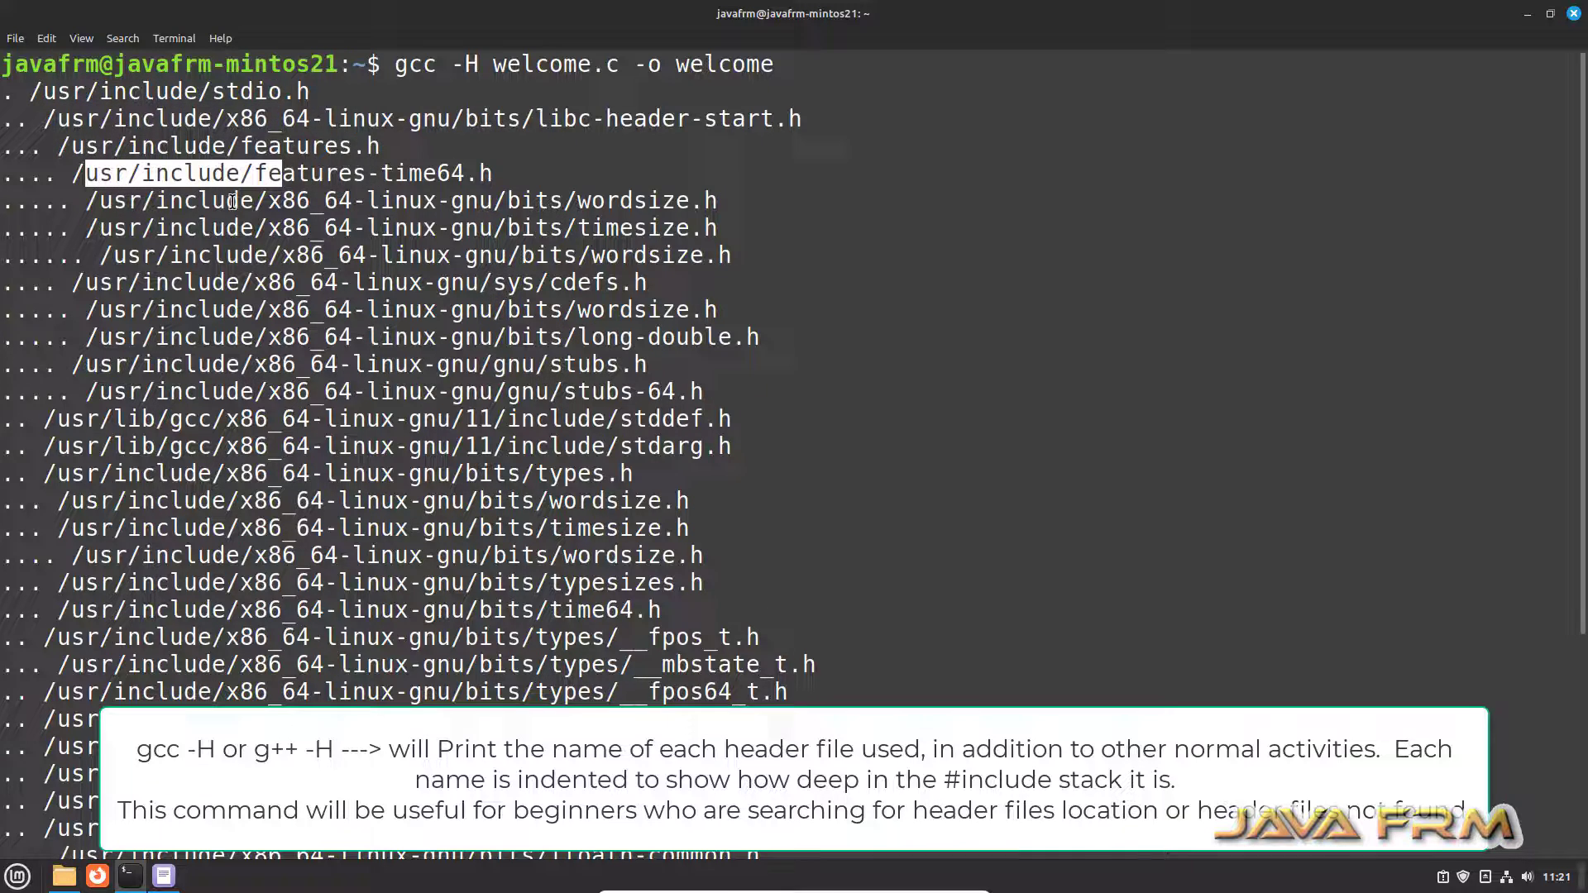
scroll(down, 3)
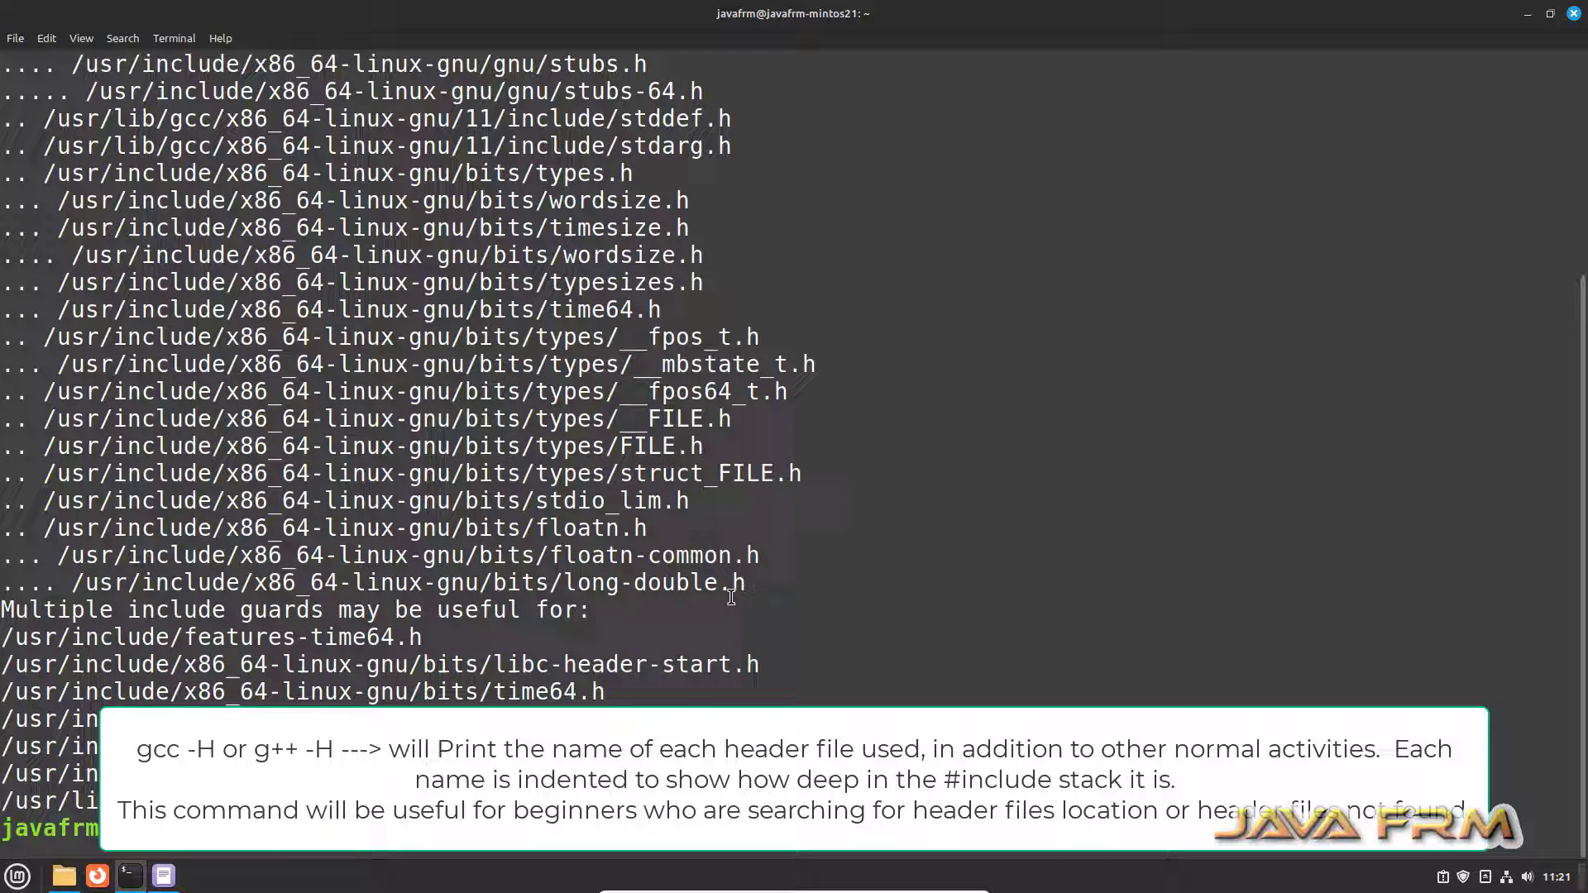
text(./hello)
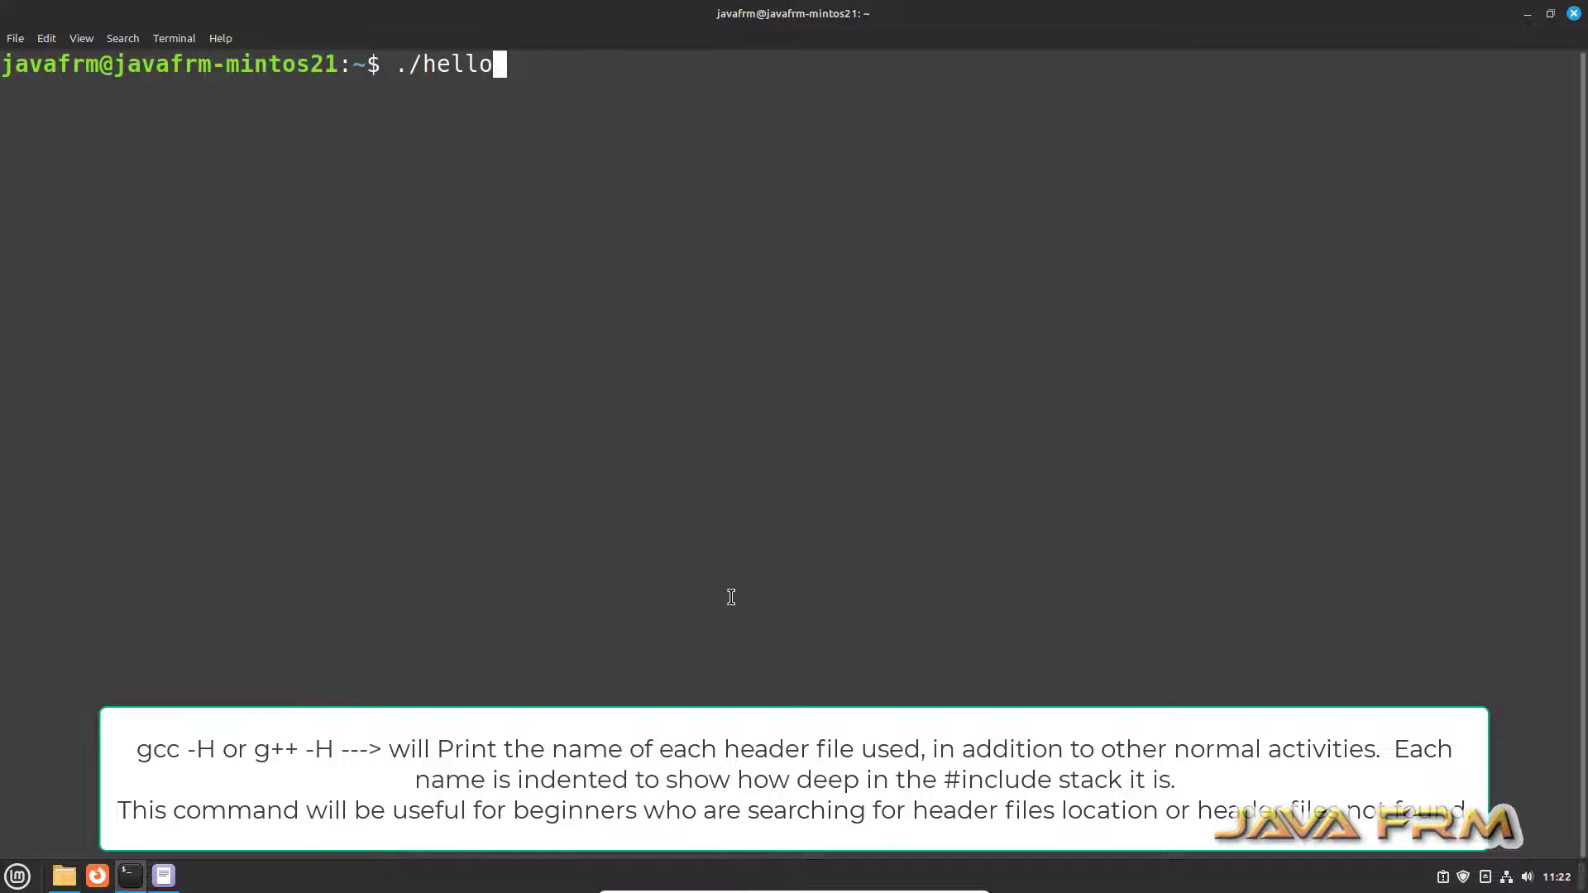
Recompile hello.cpp with g++ -H to print its C++ header tree and scroll through it.
text(g++ hello.cpp -o hello)
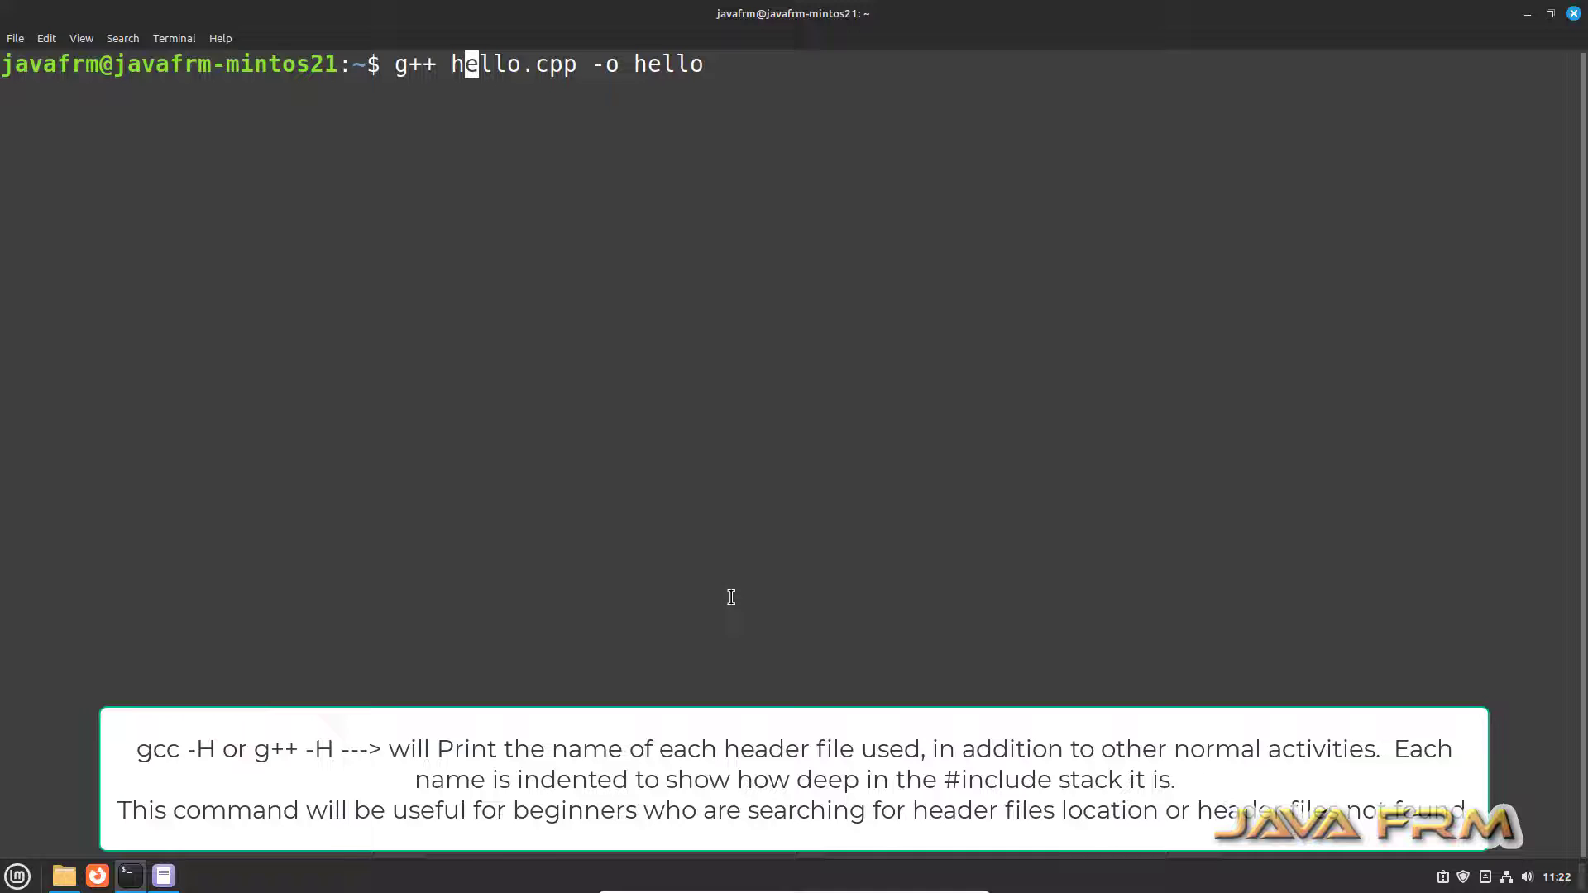
text(-H)
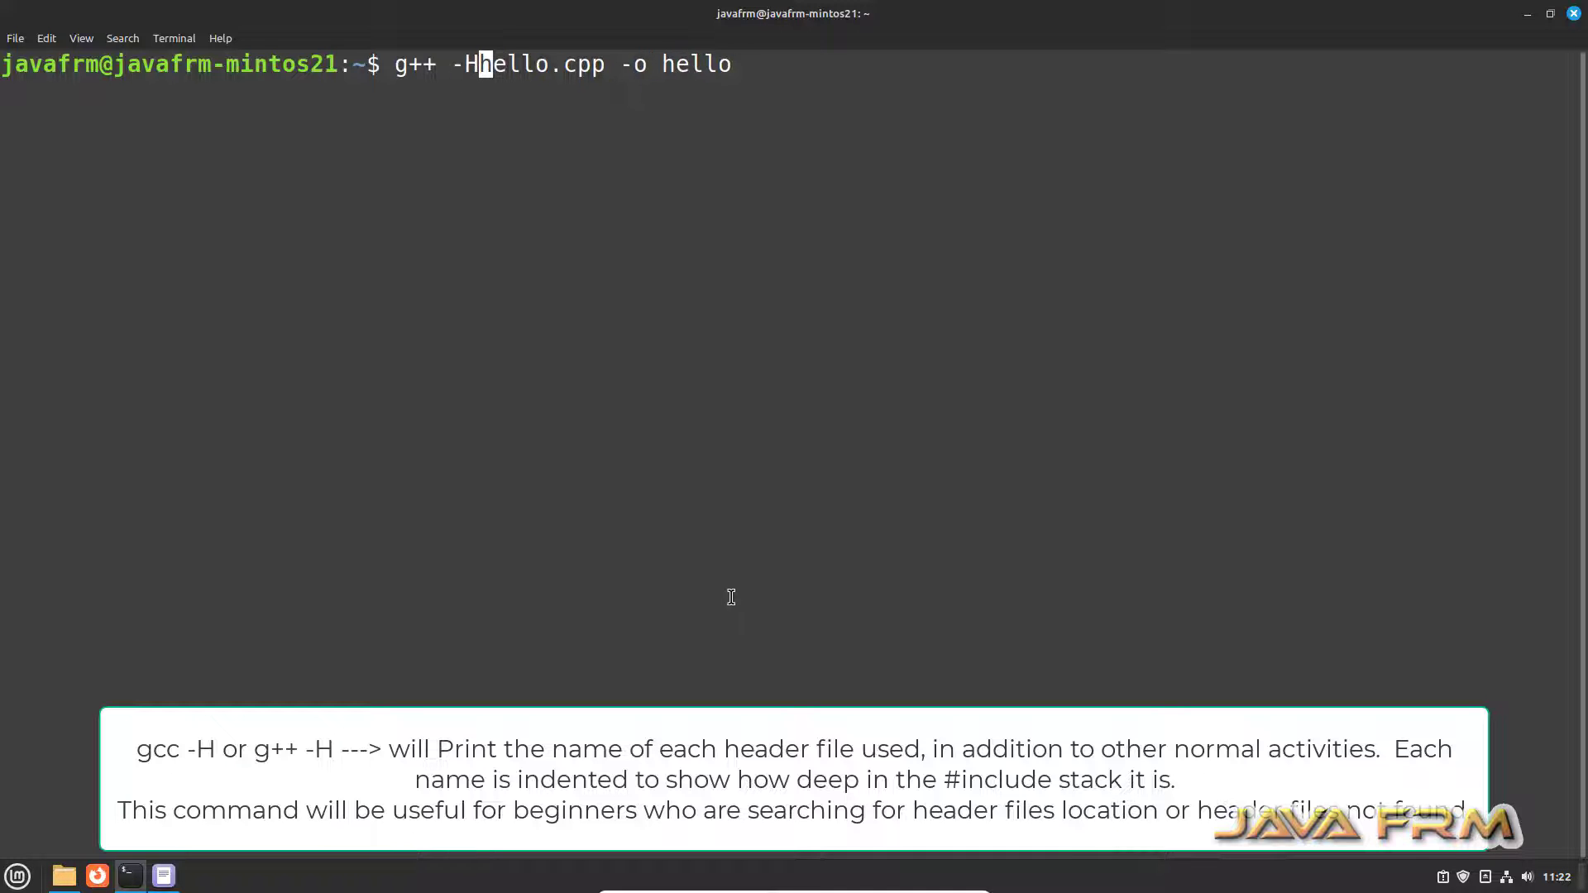
key(Return)
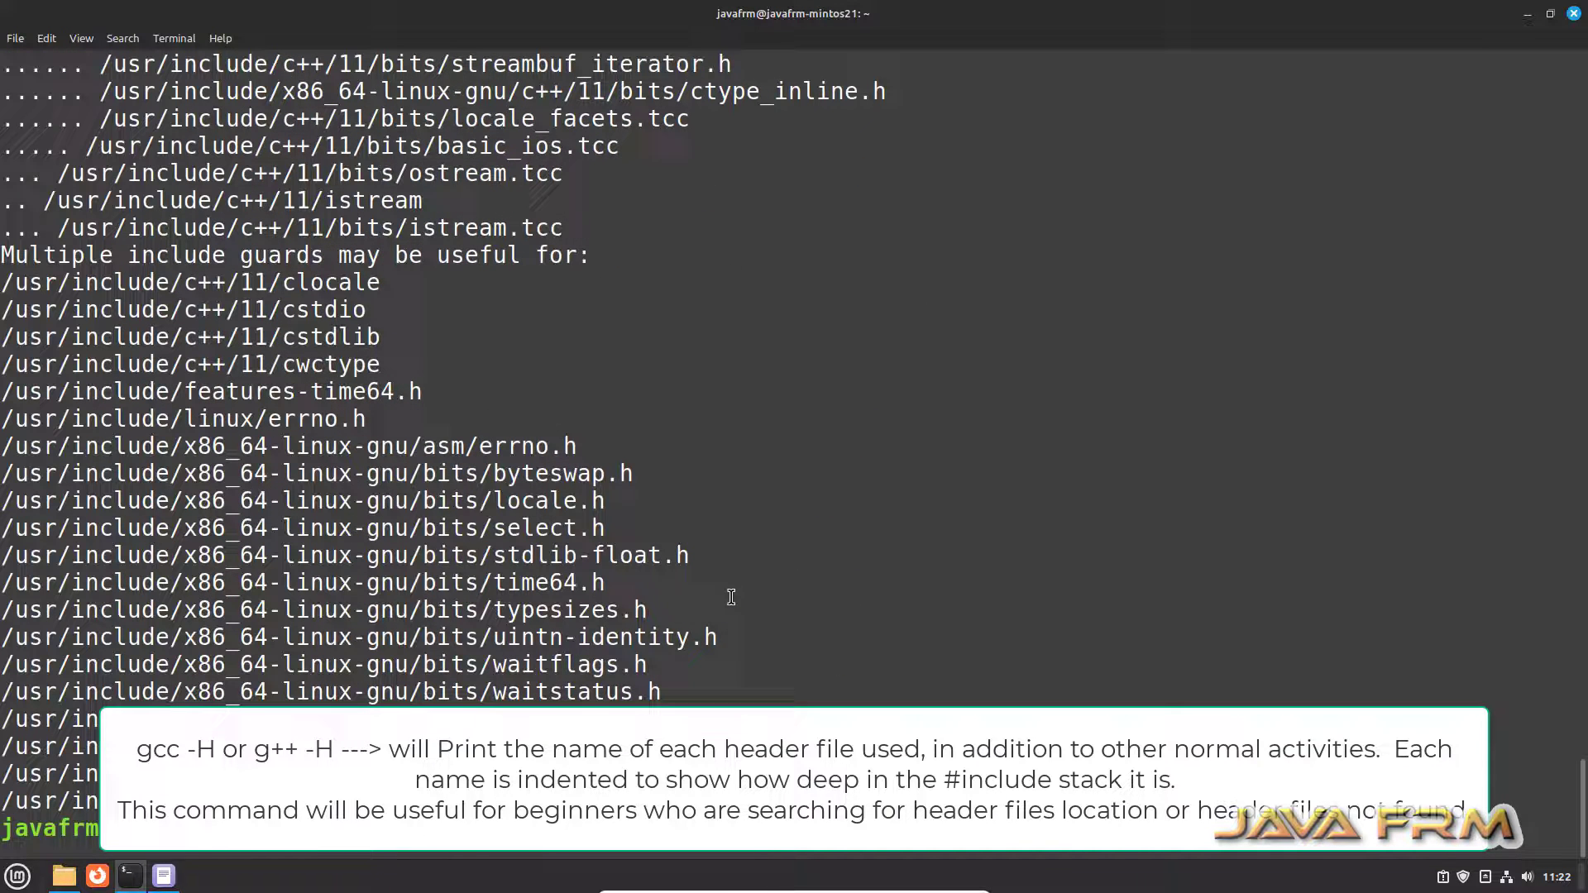
scroll(down, 3)
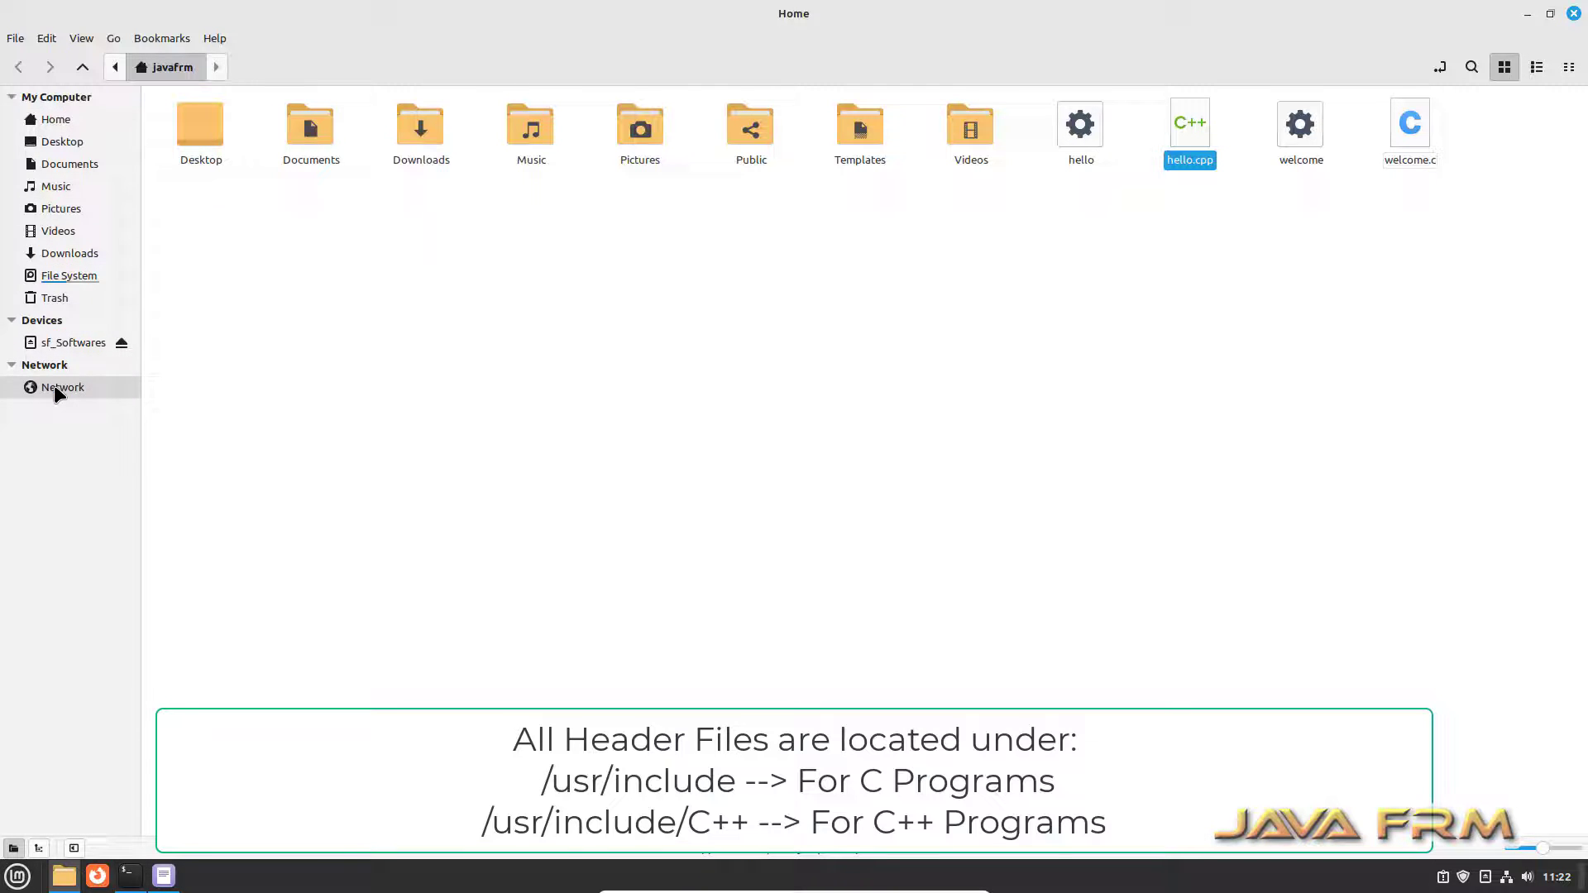
Browse from the file system root into /usr/include/c++/11 to see the 117 C++ headers.
click(70, 277)
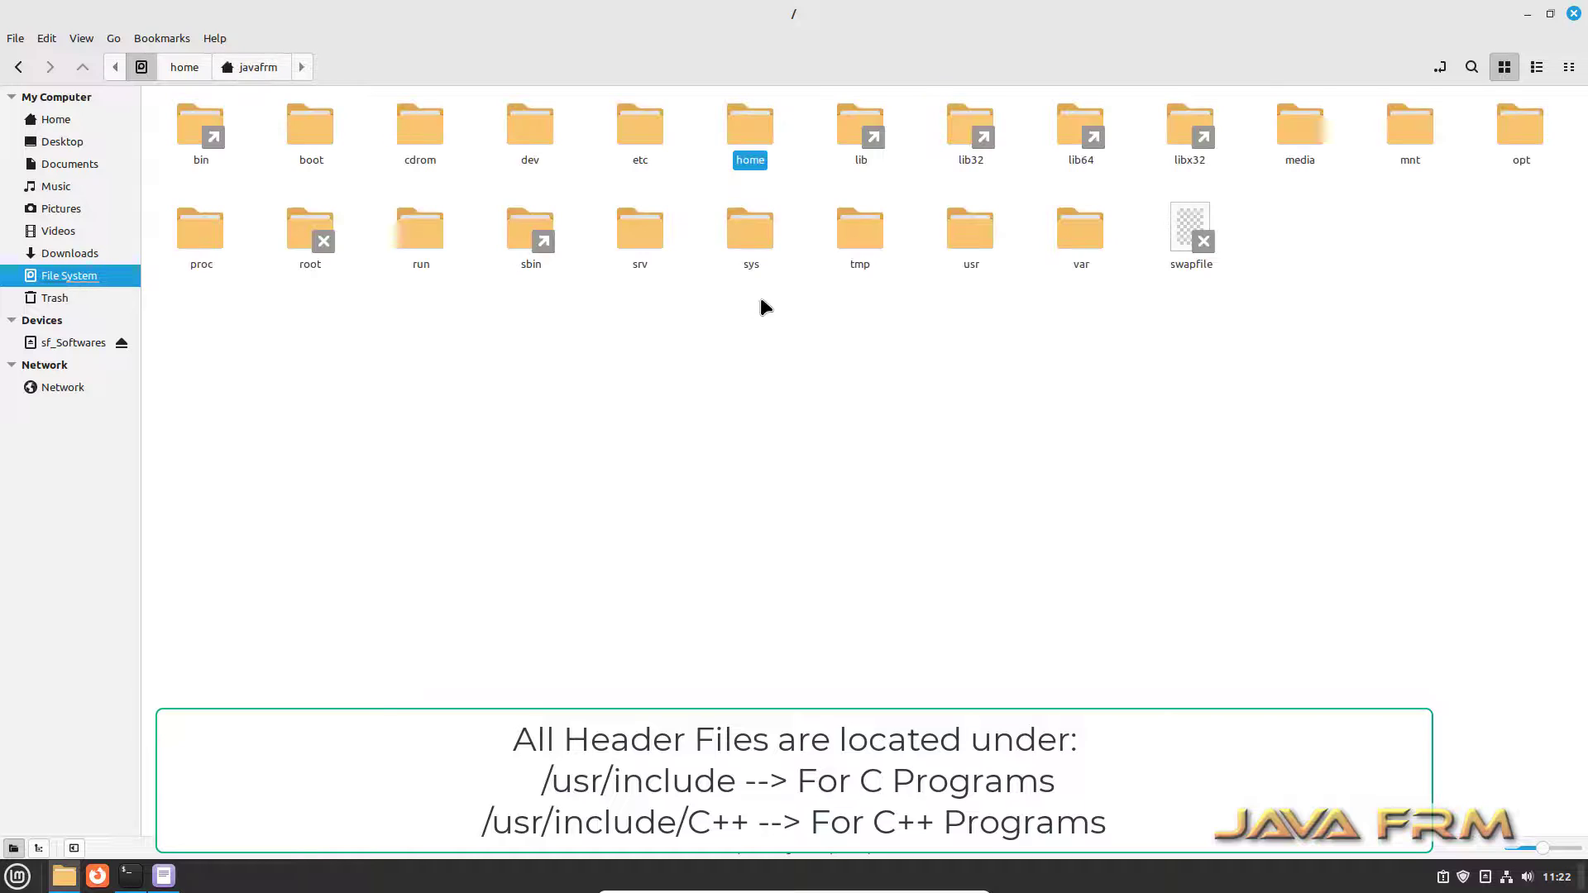
double_click(969, 229)
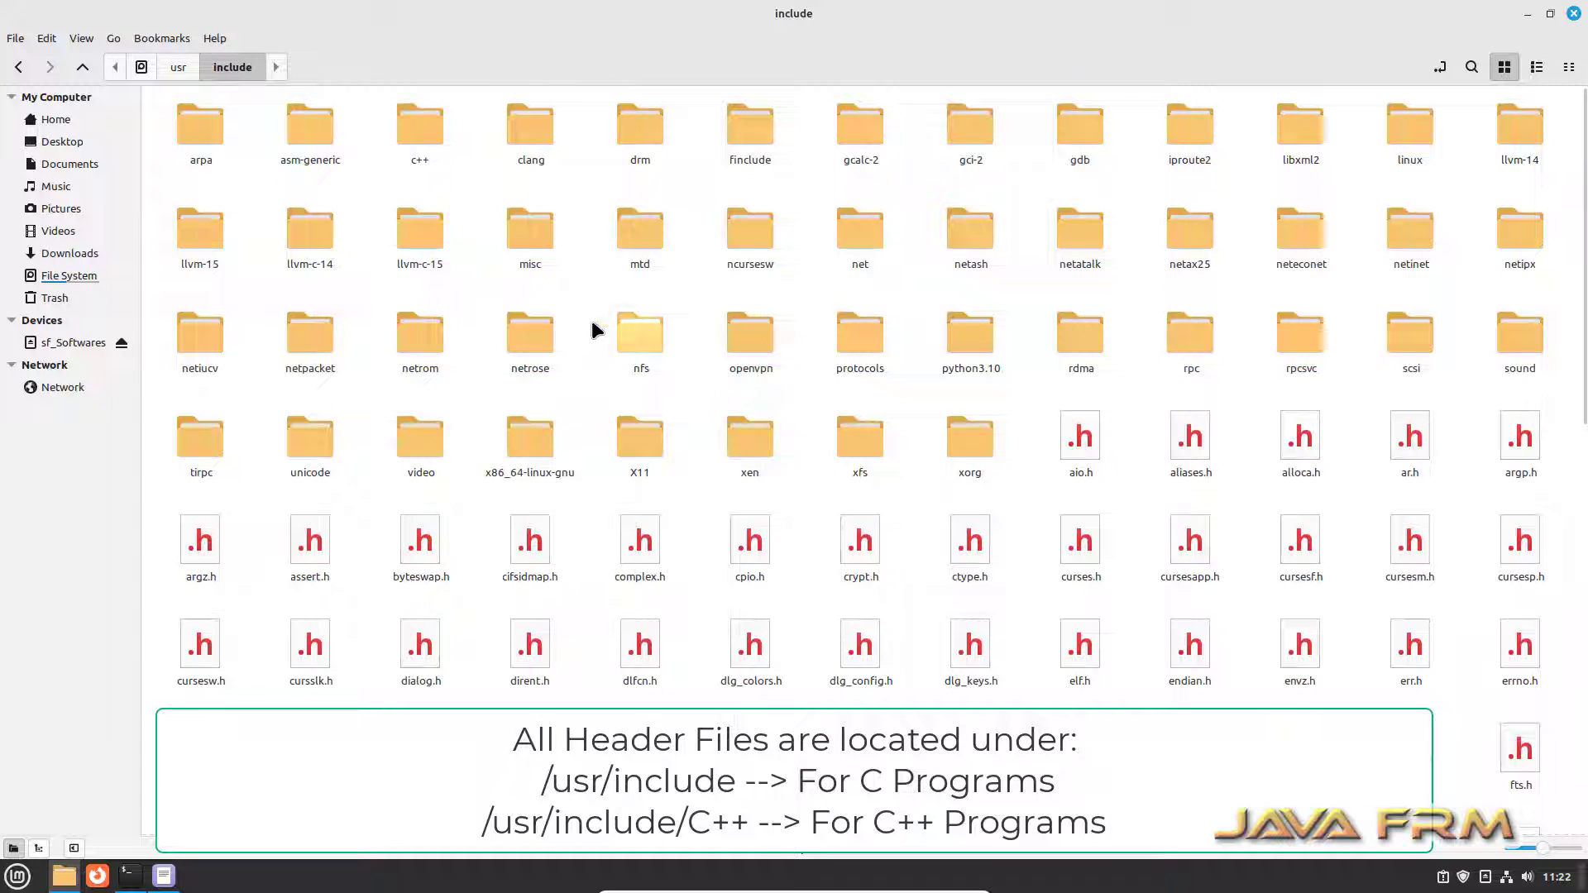
double_click(419, 129)
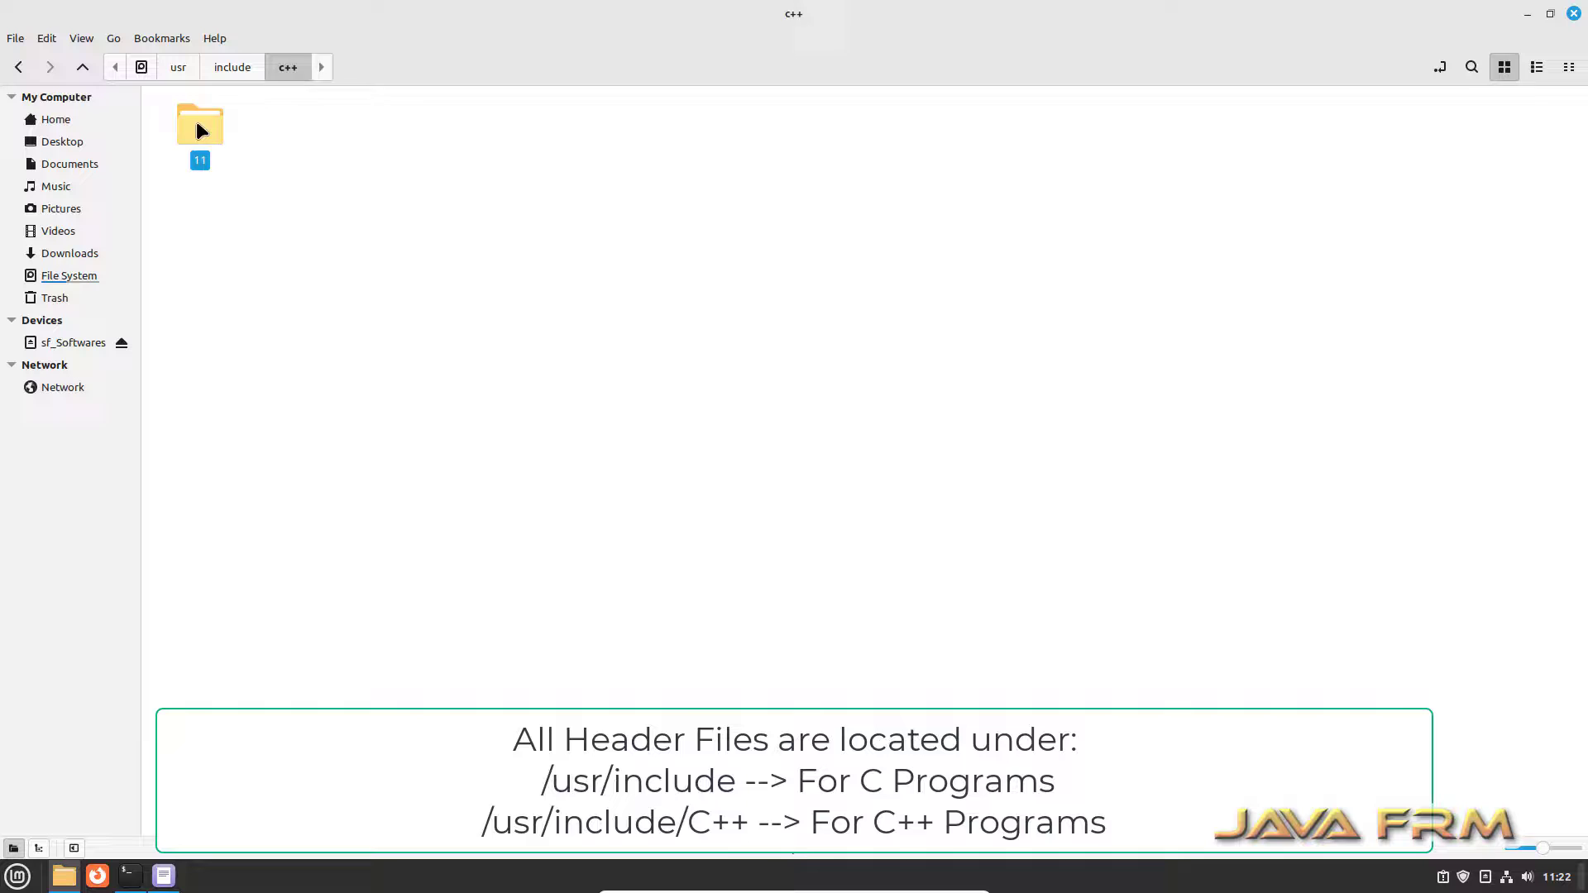
double_click(200, 124)
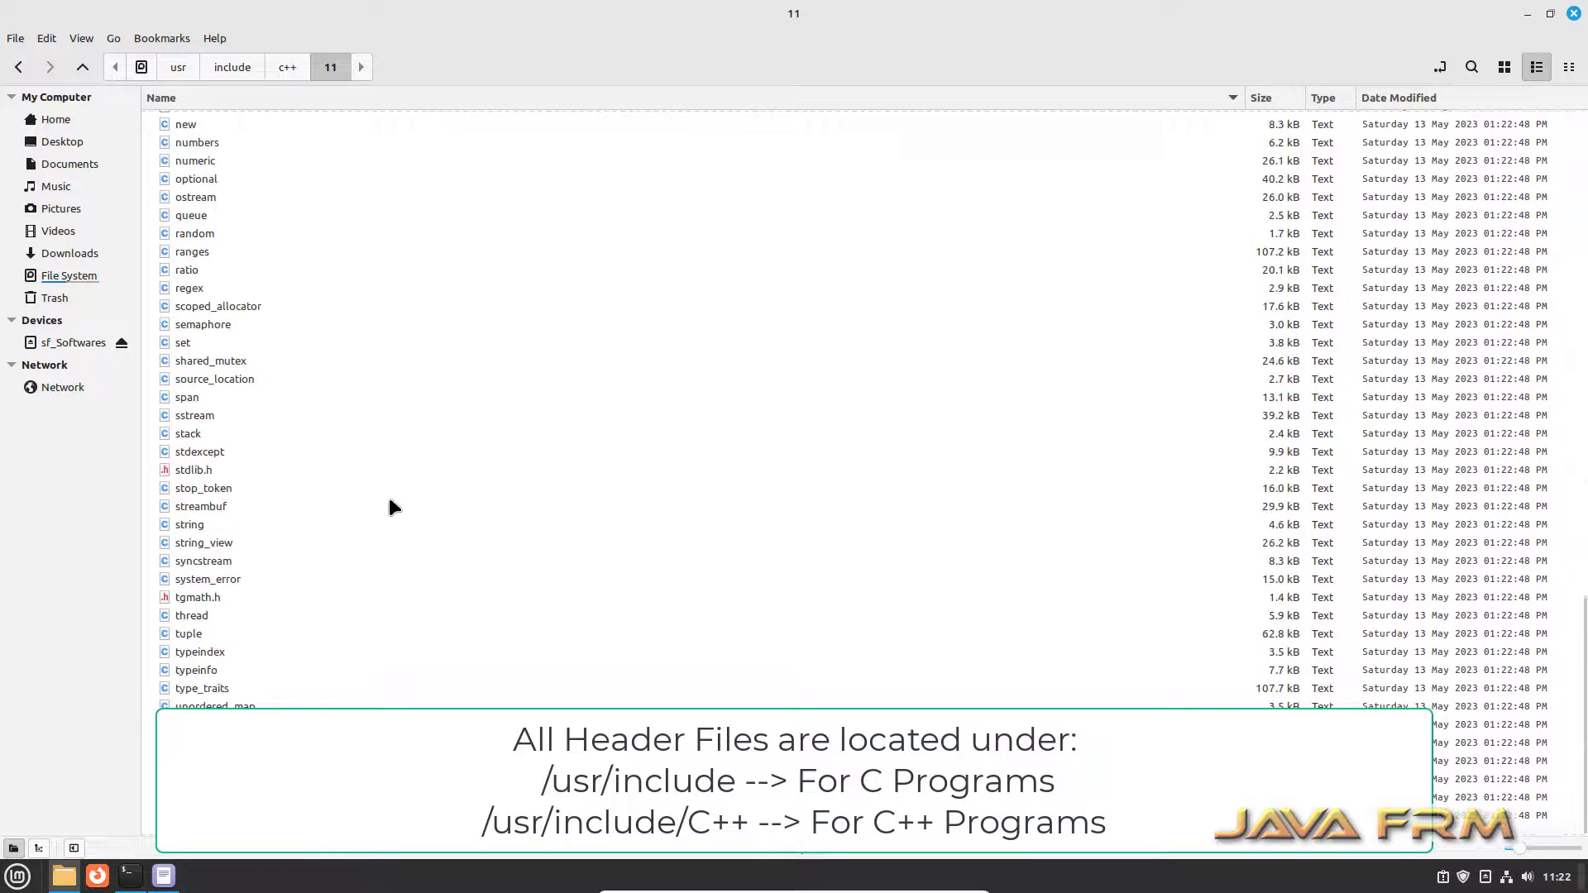
mouse_move(404, 597)
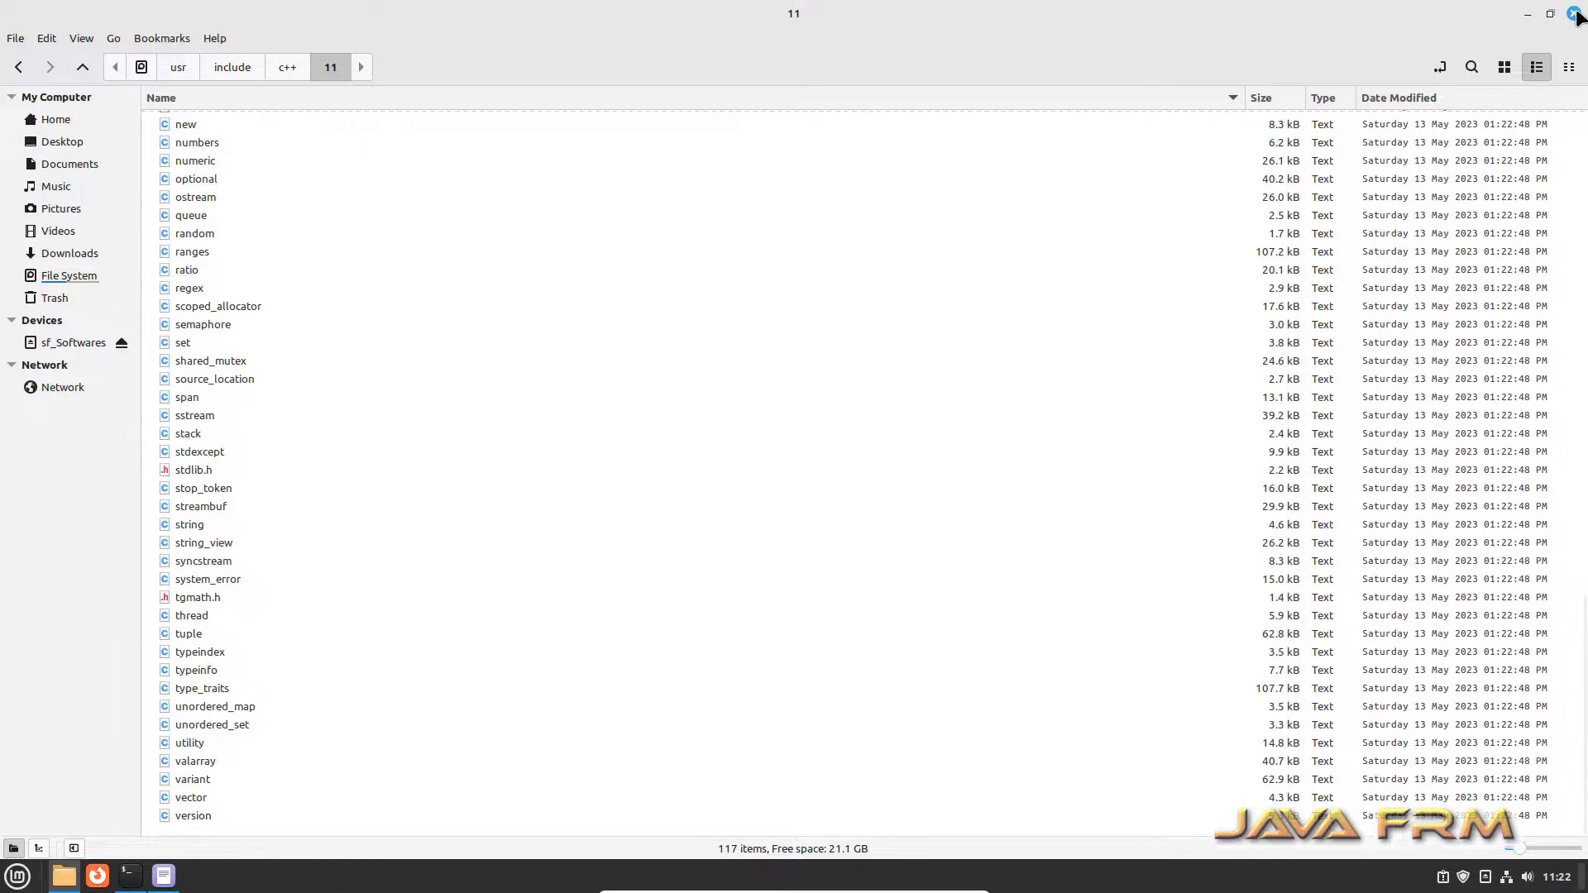
Close Nemo, review the remaining terminal output, and close the terminal to leave the desktop.
click(129, 876)
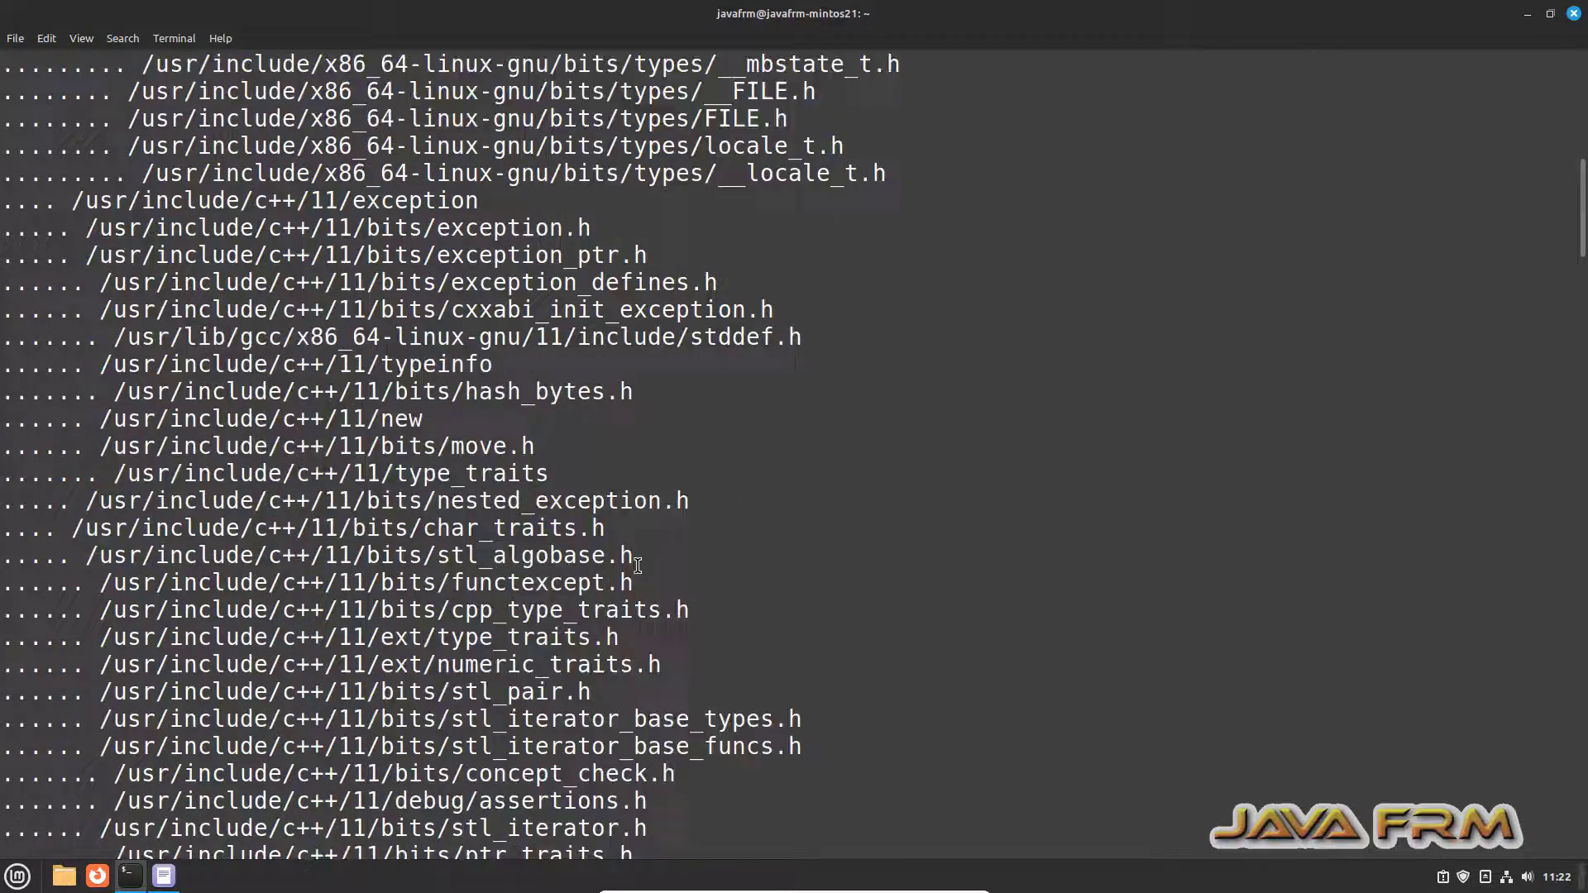
scroll(down, 3)
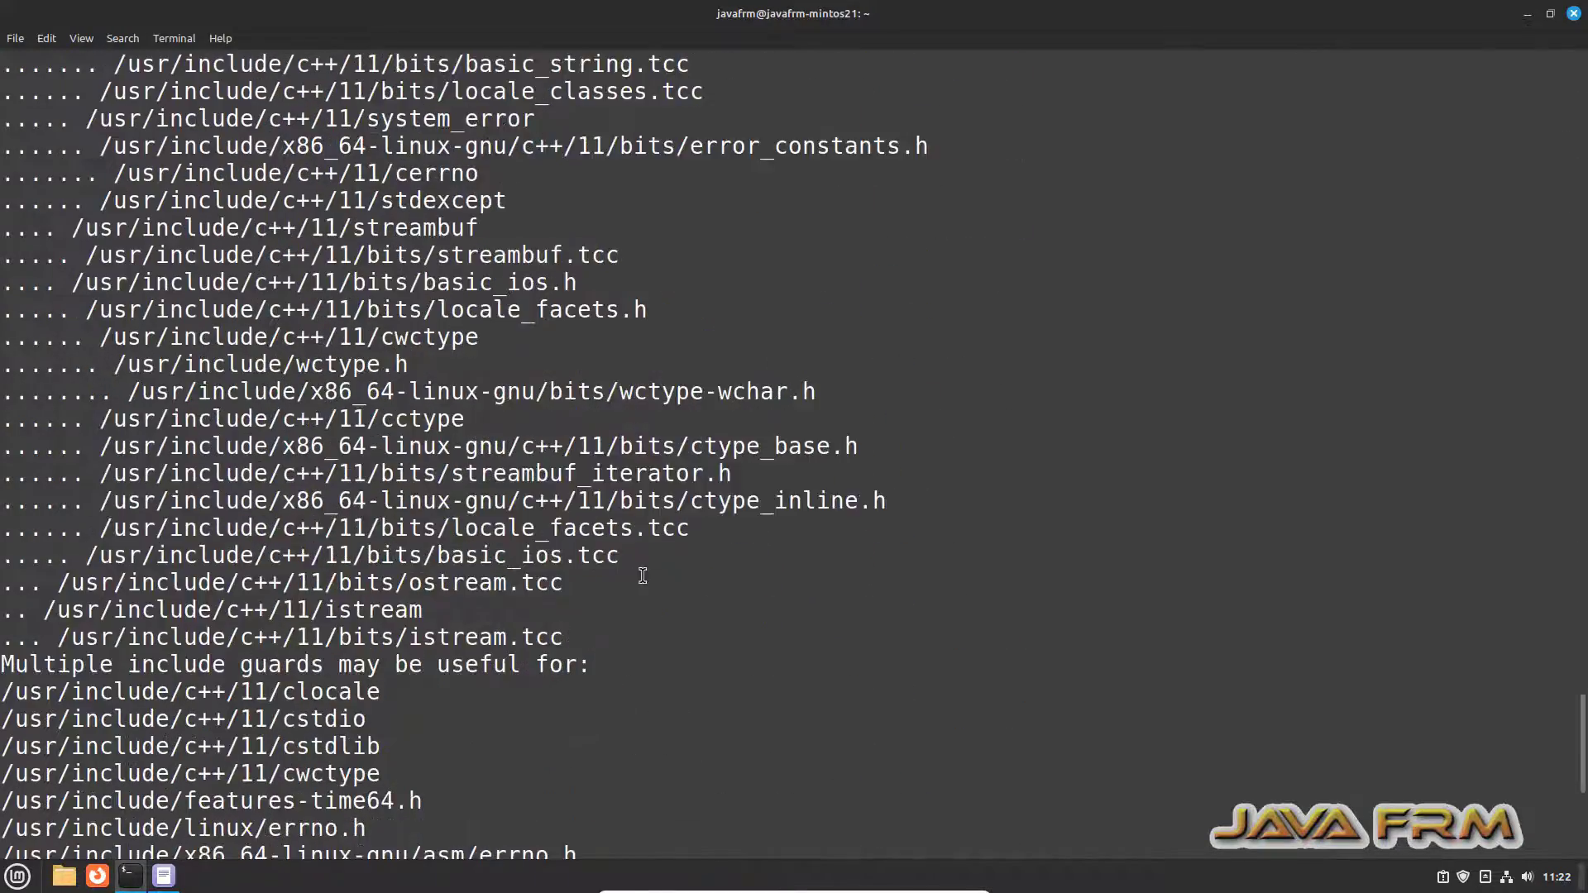
scroll(down, 3)
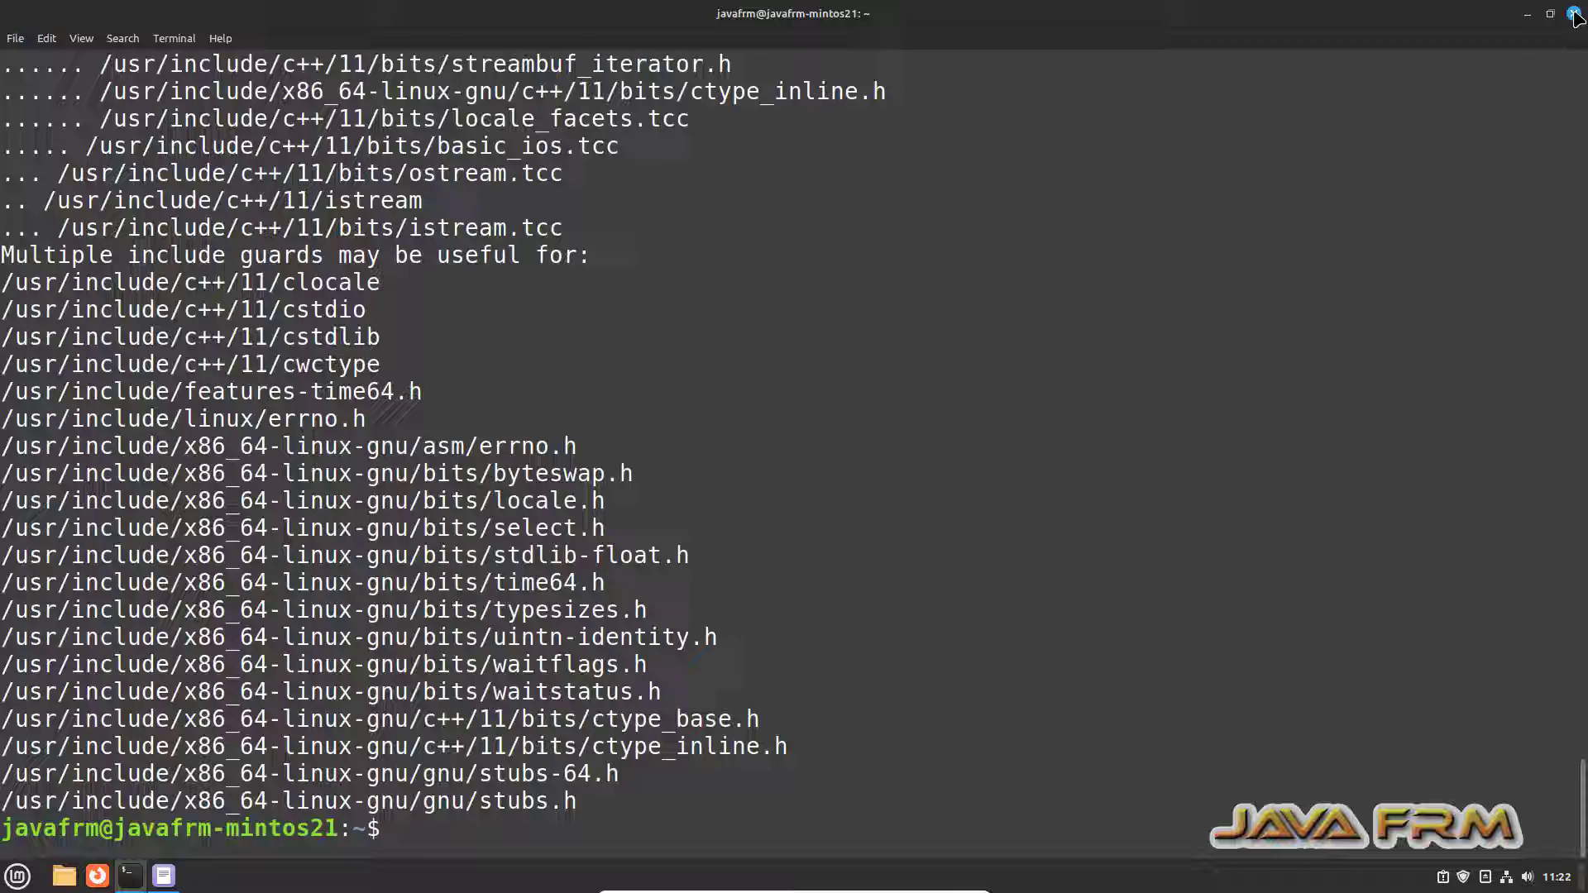
click(1527, 15)
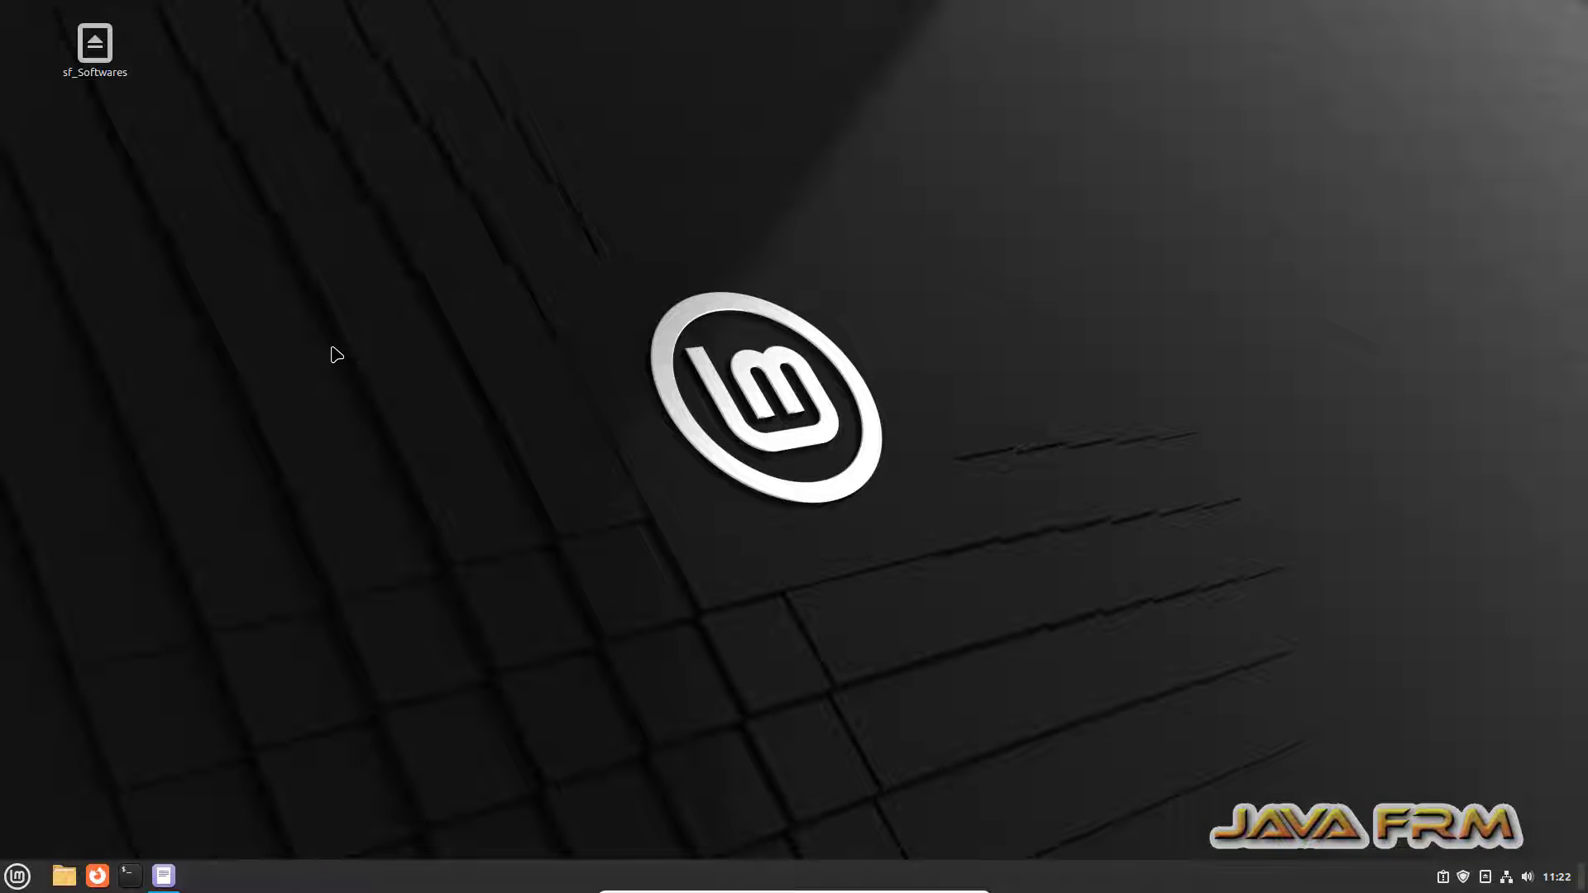